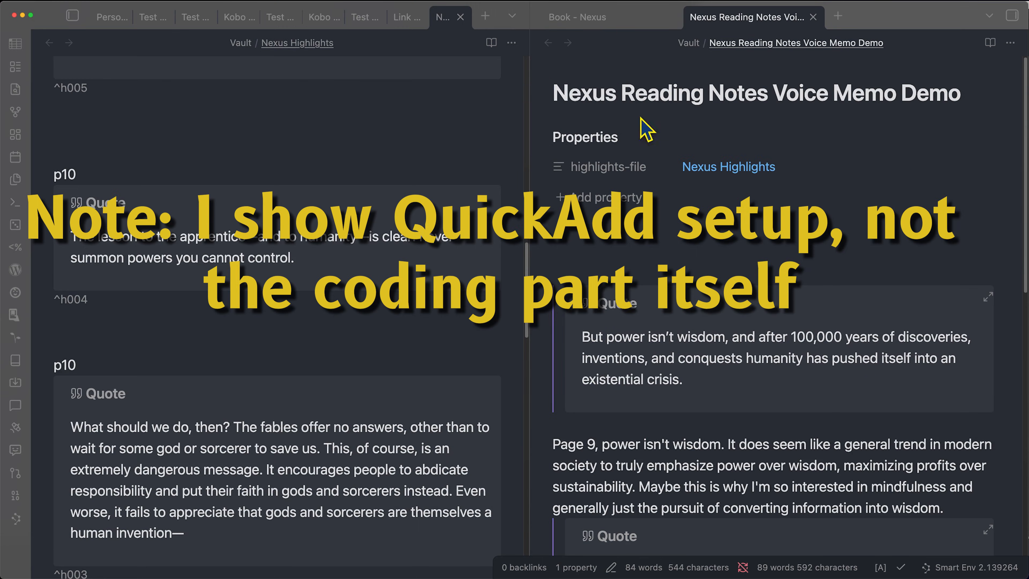
Show the QuickAdd package import with the Link Book Highlights choice and its script asset
click(578, 17)
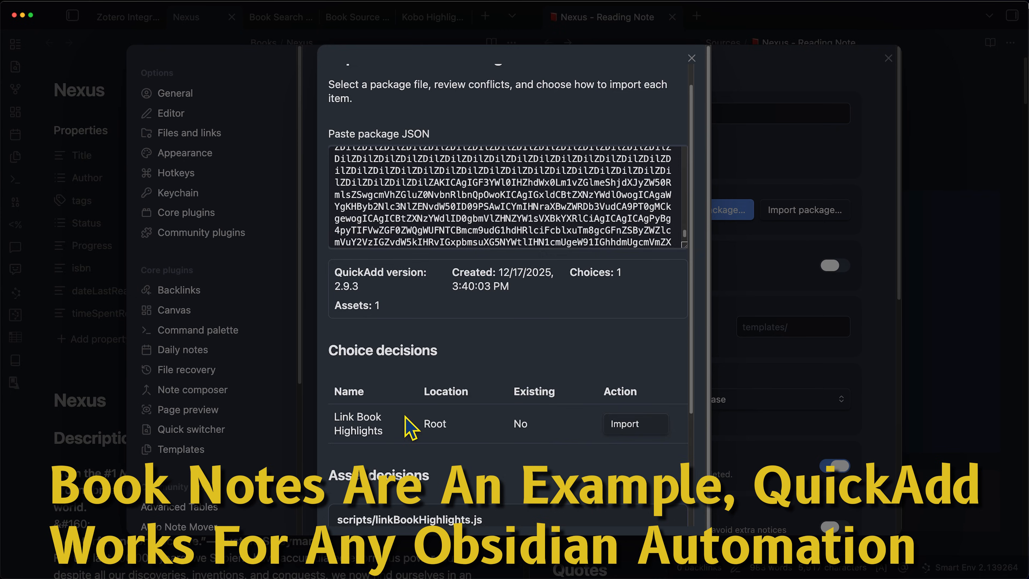
scroll(down, 3)
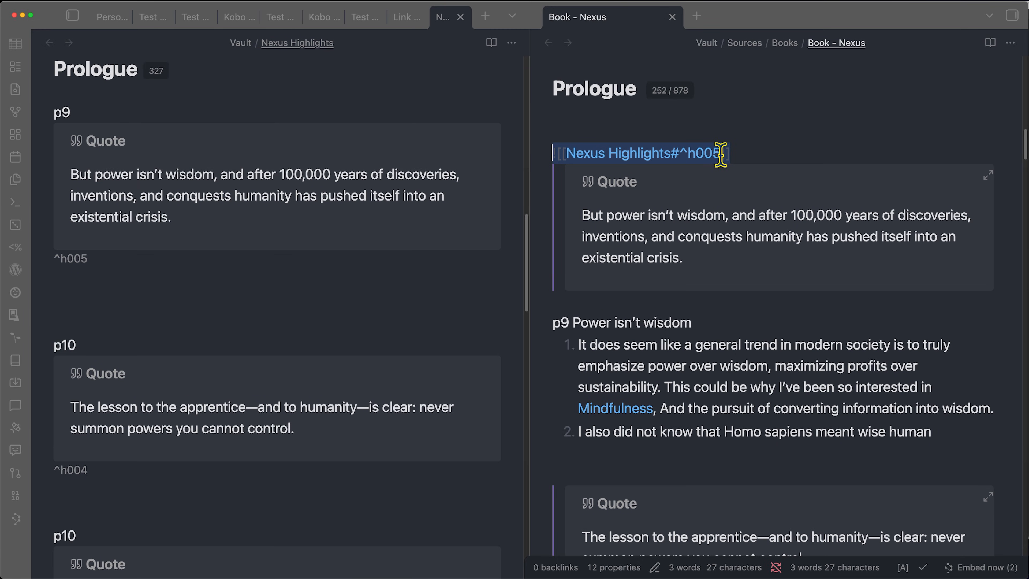
mouse_move(555, 163)
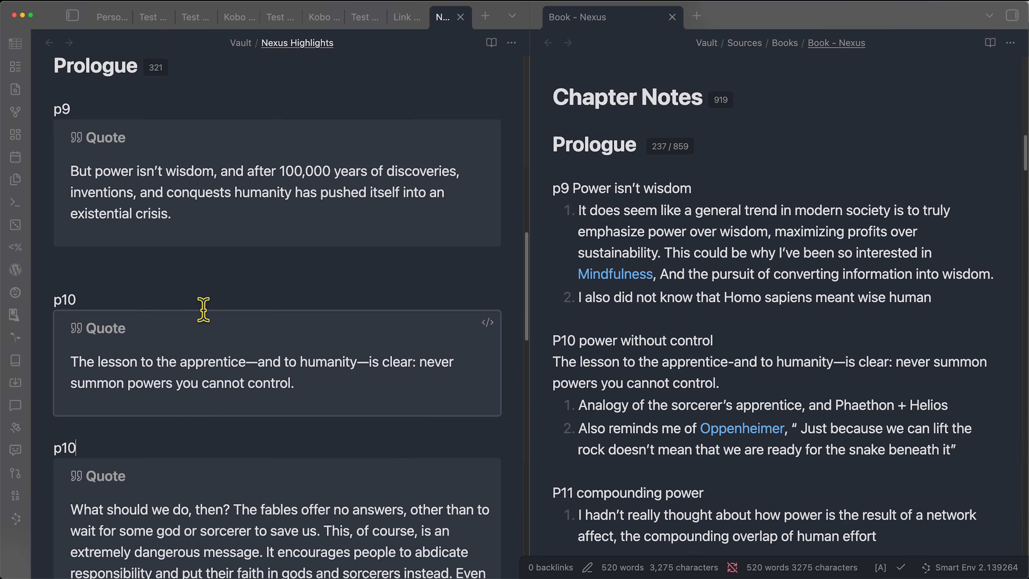
scroll(down, 3)
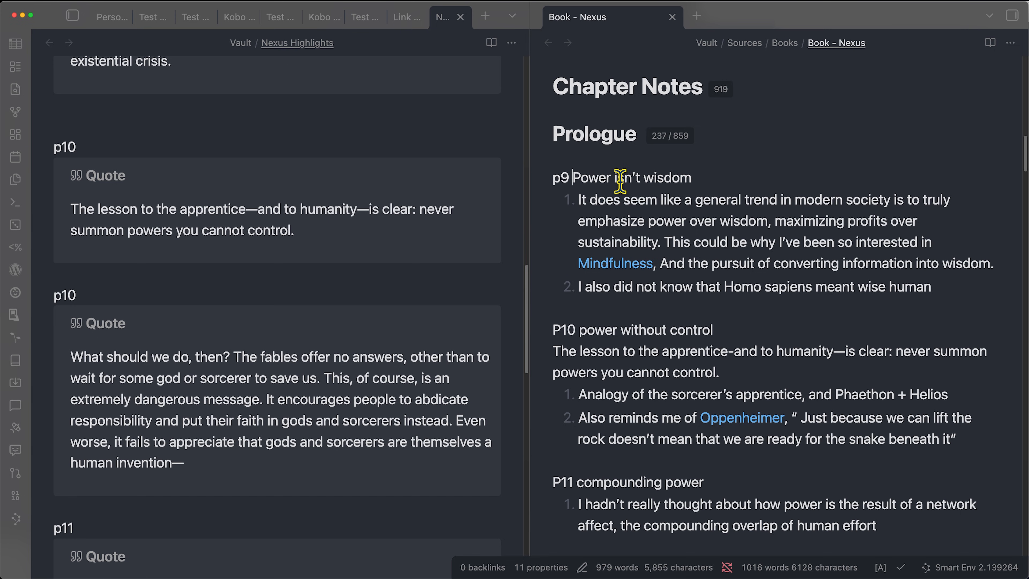
mouse_move(774, 201)
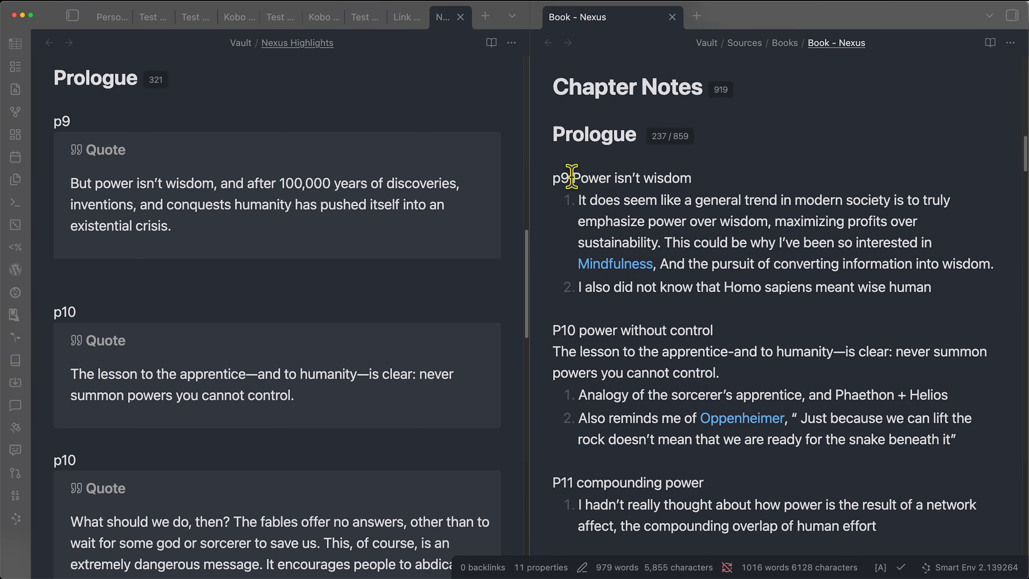
drag(573, 178, 690, 178)
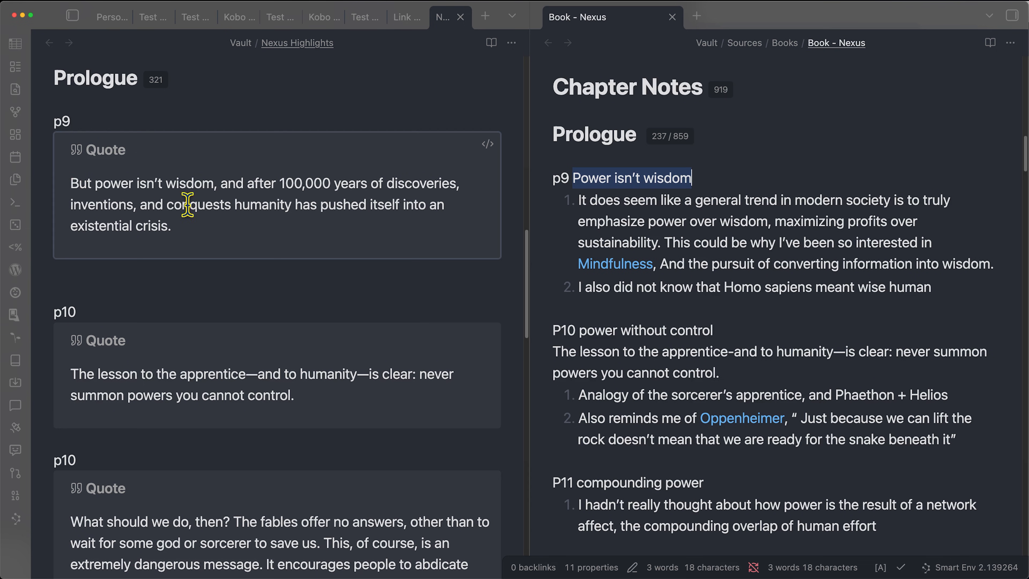
scroll(down, 3)
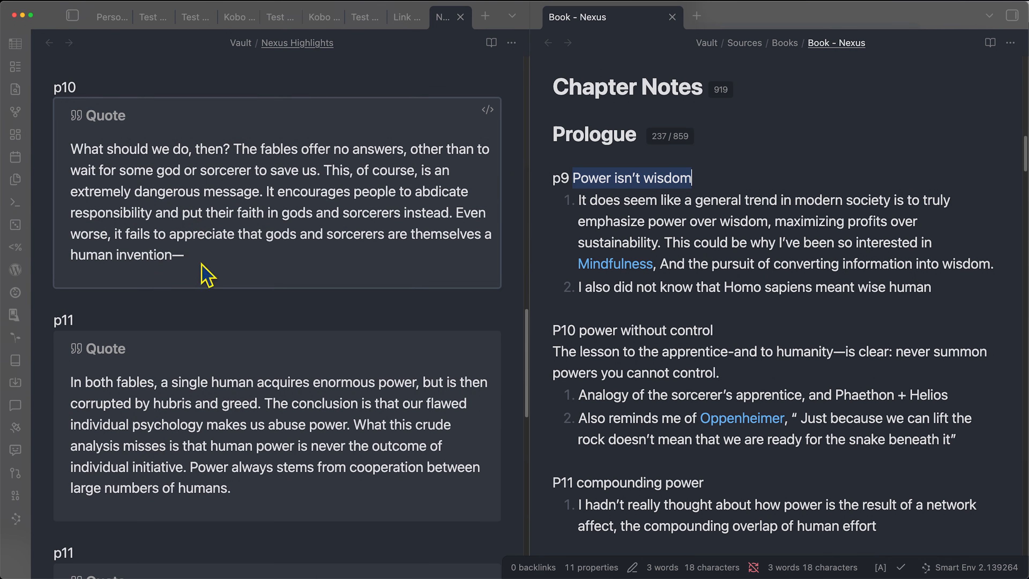
mouse_move(558, 383)
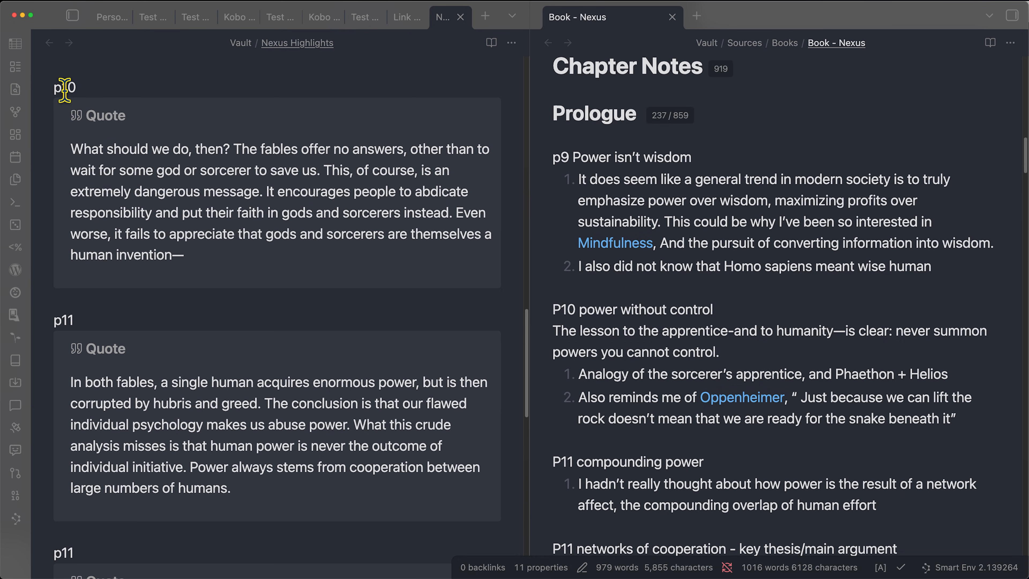
double_click(63, 87)
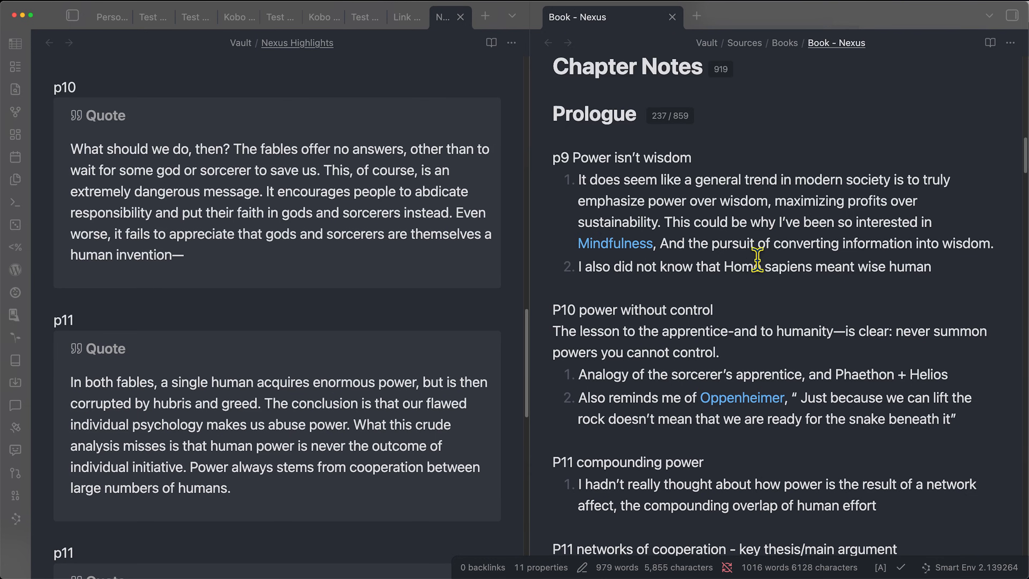
Run Link Book Highlights on the Nexus book note, embedding quotes inline before each page note
key(cmd+p)
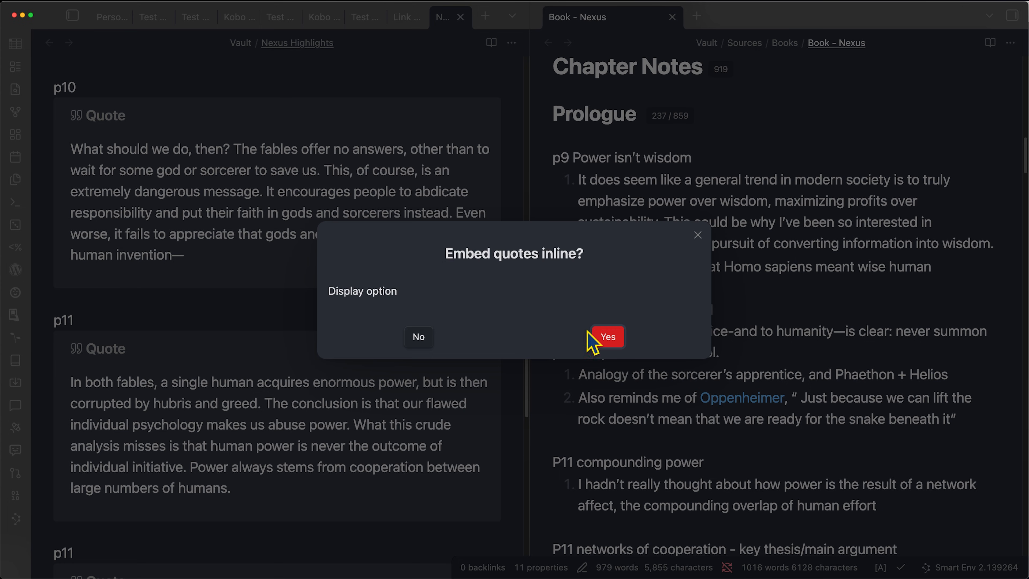
mouse_move(599, 334)
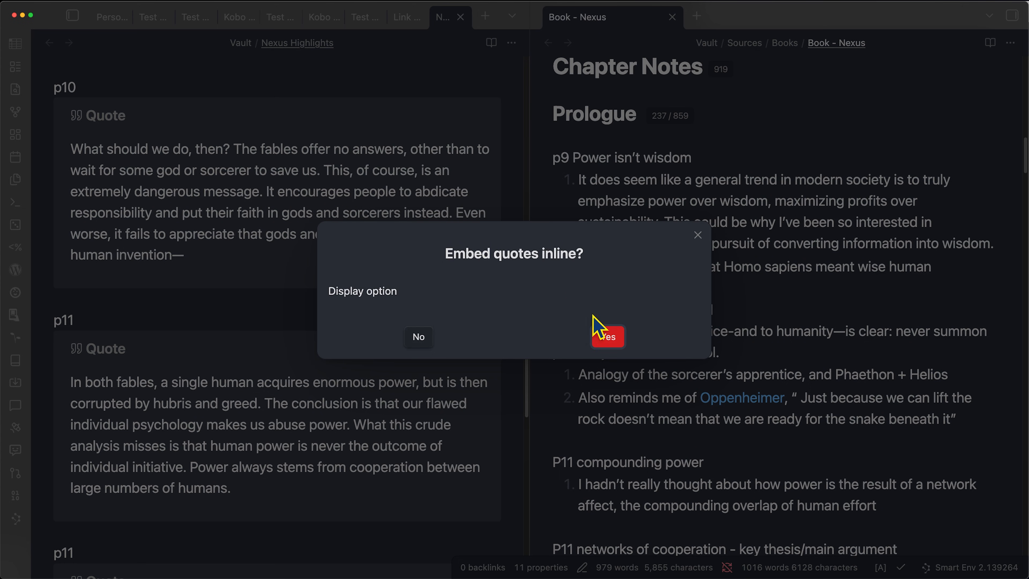
click(606, 336)
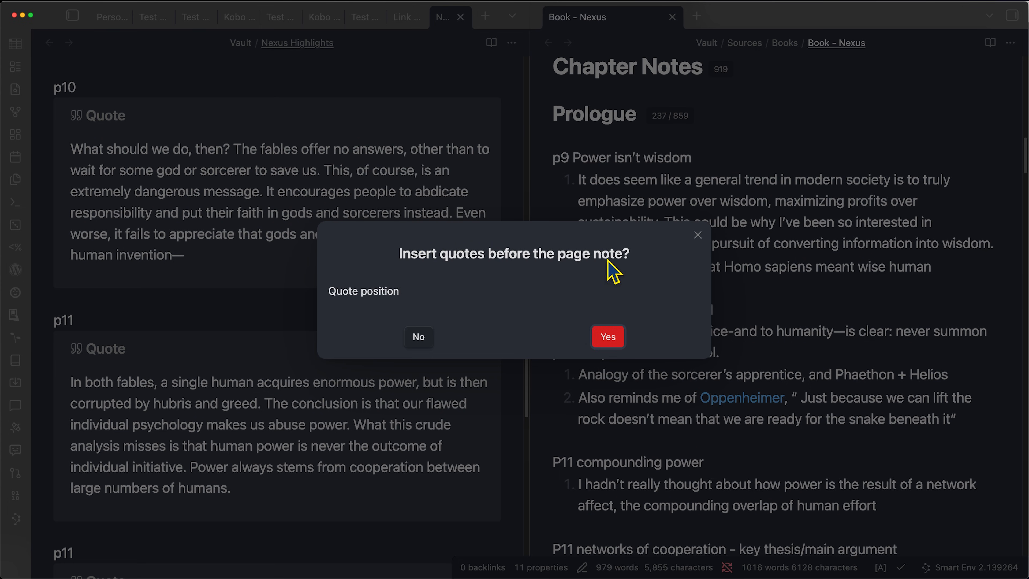
click(608, 336)
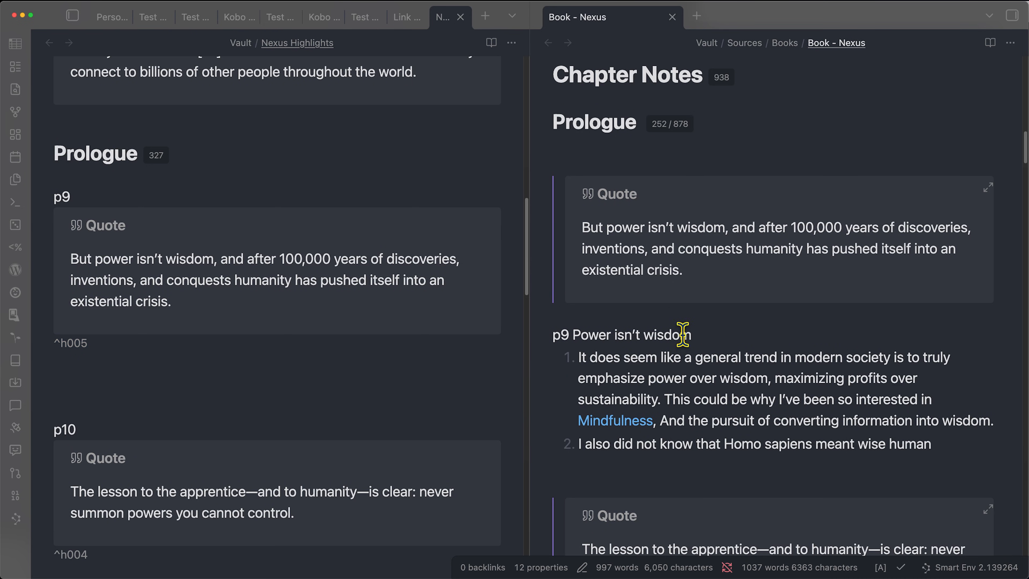
Check the embedded quotes in Book - Nexus, then switch to the Nexus Reading Notes Voice Memo Demo note
scroll(down, 3)
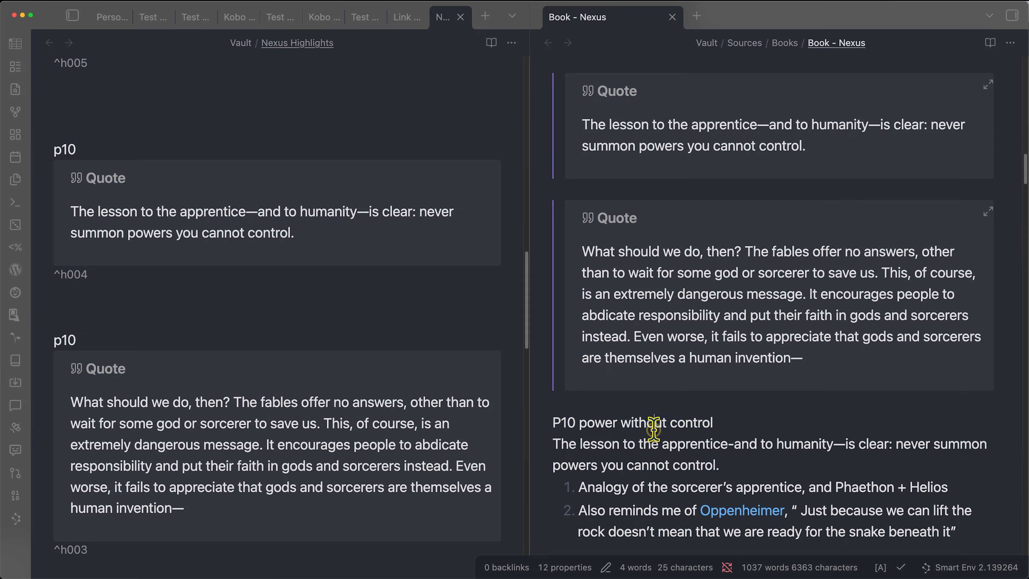
scroll(down, 3)
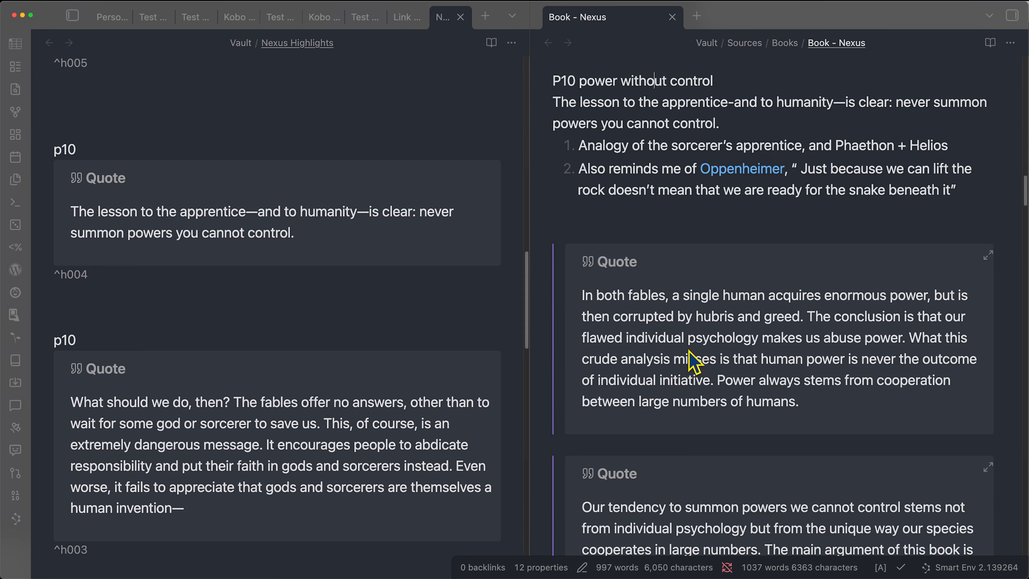
scroll(down, 3)
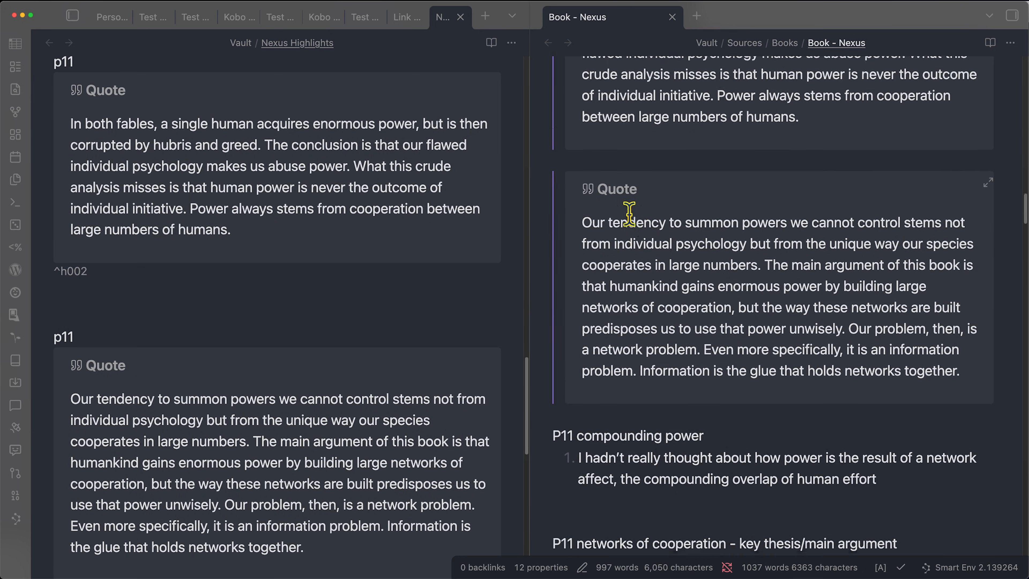
scroll(down, 3)
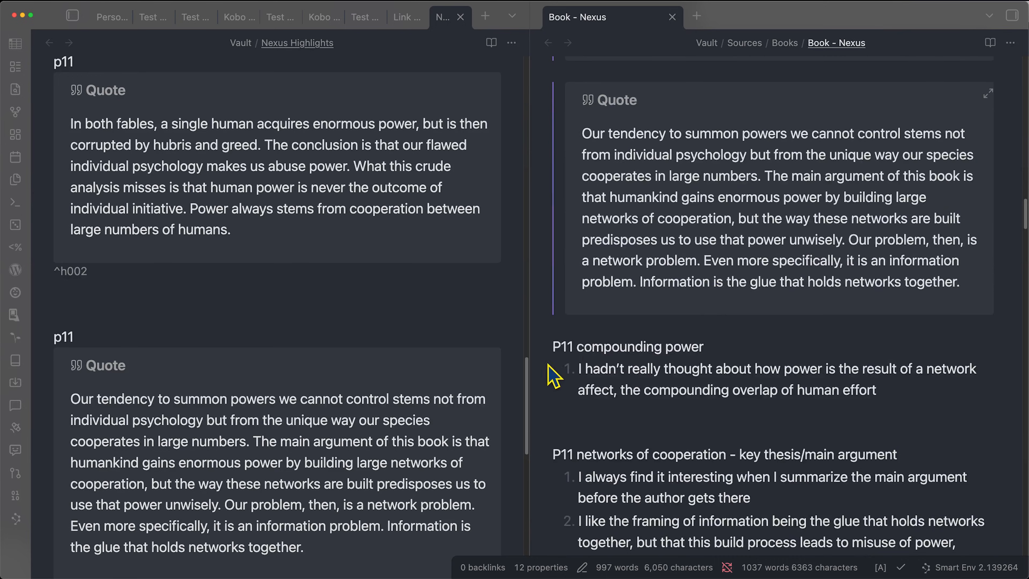
scroll(down, 3)
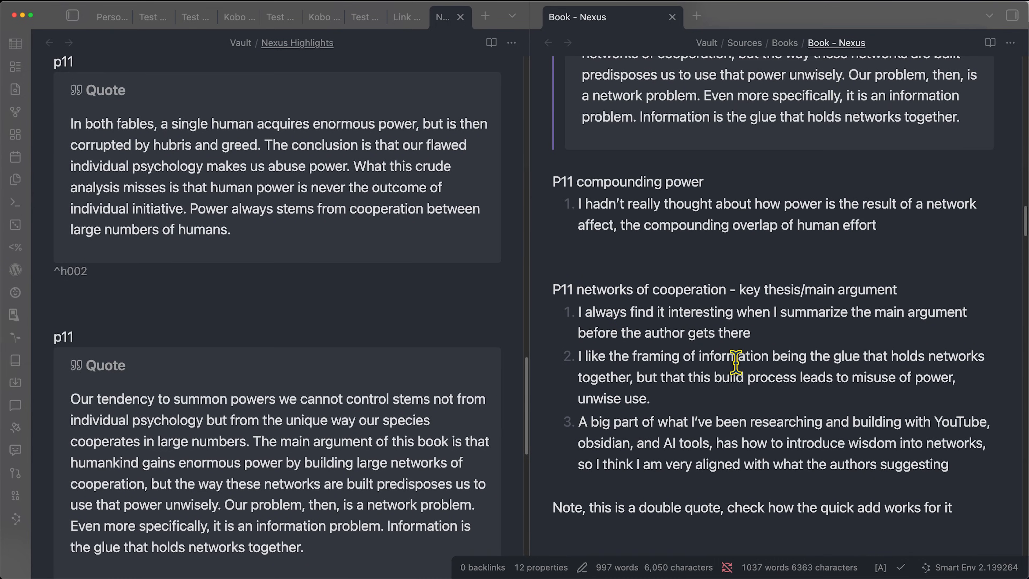
click(753, 17)
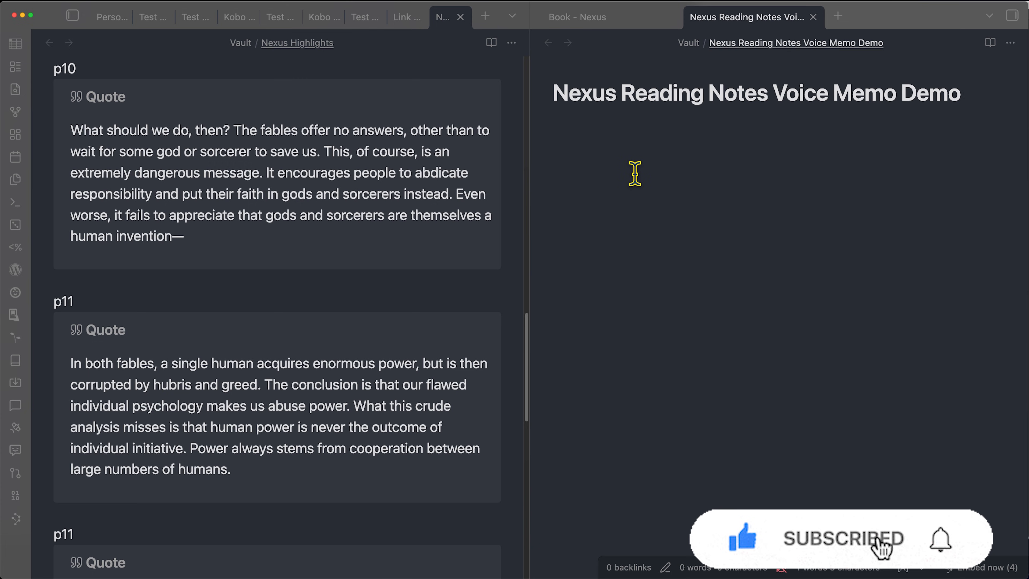
Paste the transcribed page 9 and page 10 voice memo reading notes into the note
key(cmd+v)
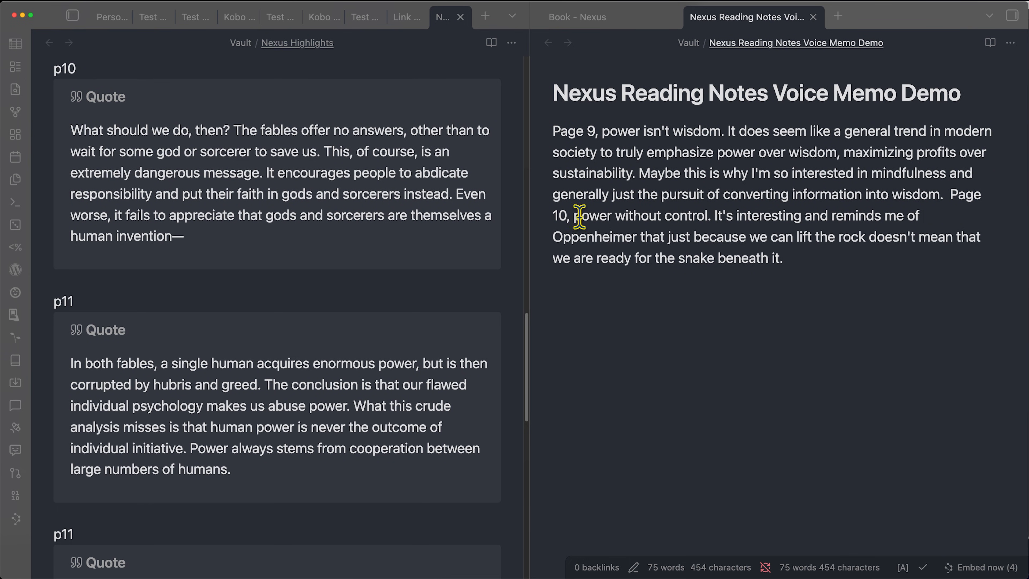
drag(553, 131, 781, 194)
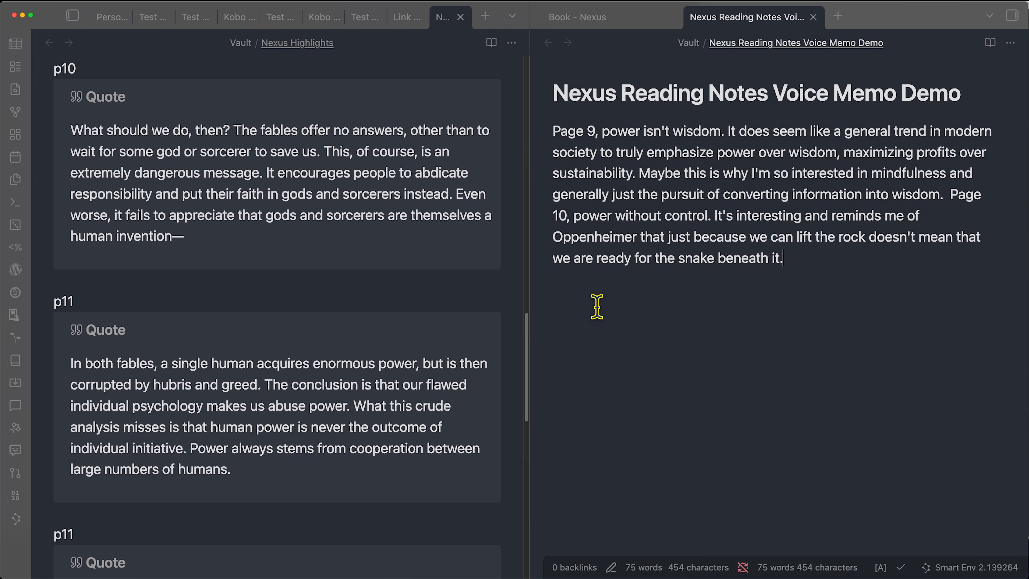
Run Link Book Highlights on the memo note with inline quotes, then read through the embedded page 9 and 10 quotes
key(cmd+p)
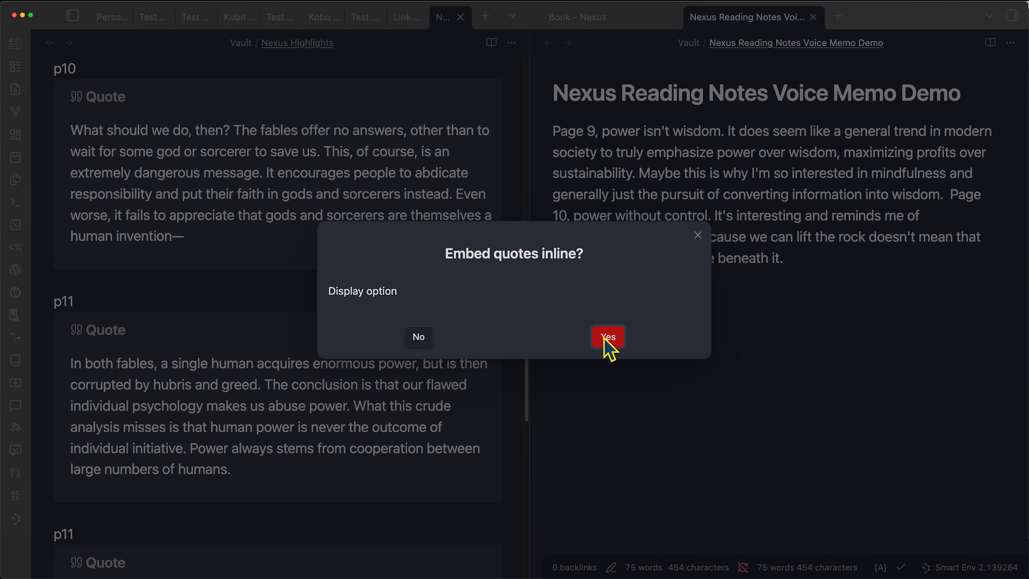
click(606, 337)
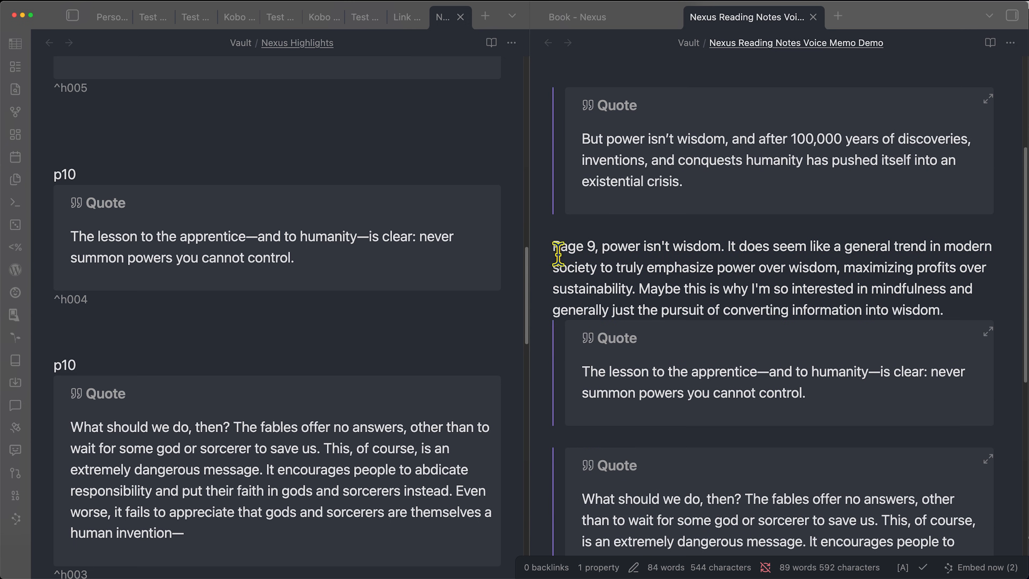
scroll(down, 3)
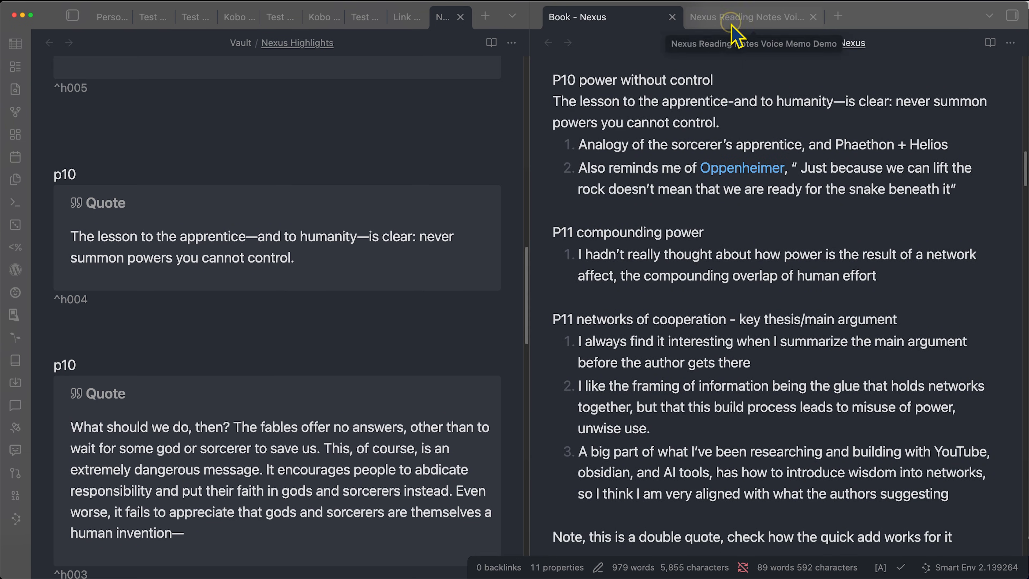
click(749, 17)
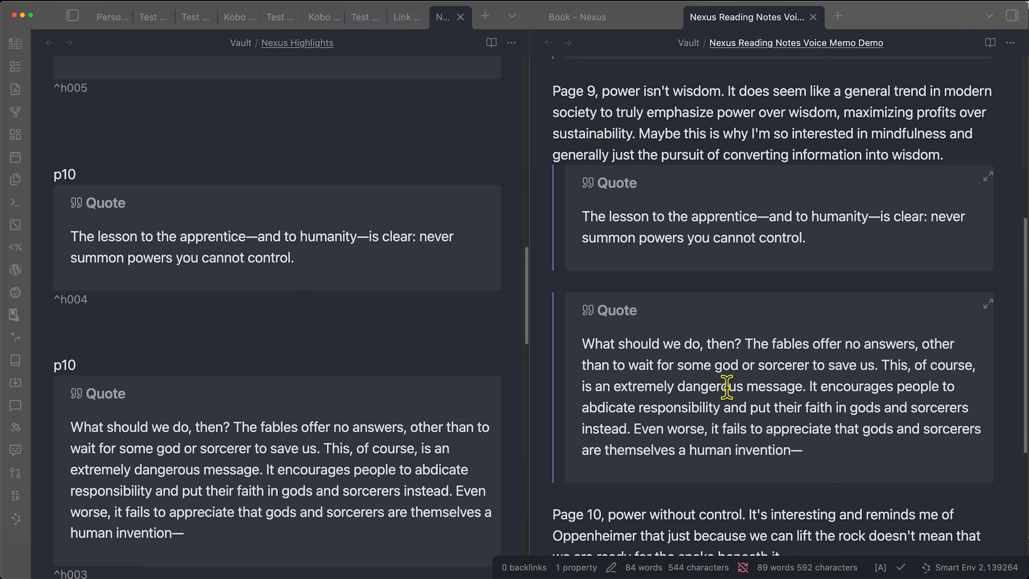
mouse_move(477, 413)
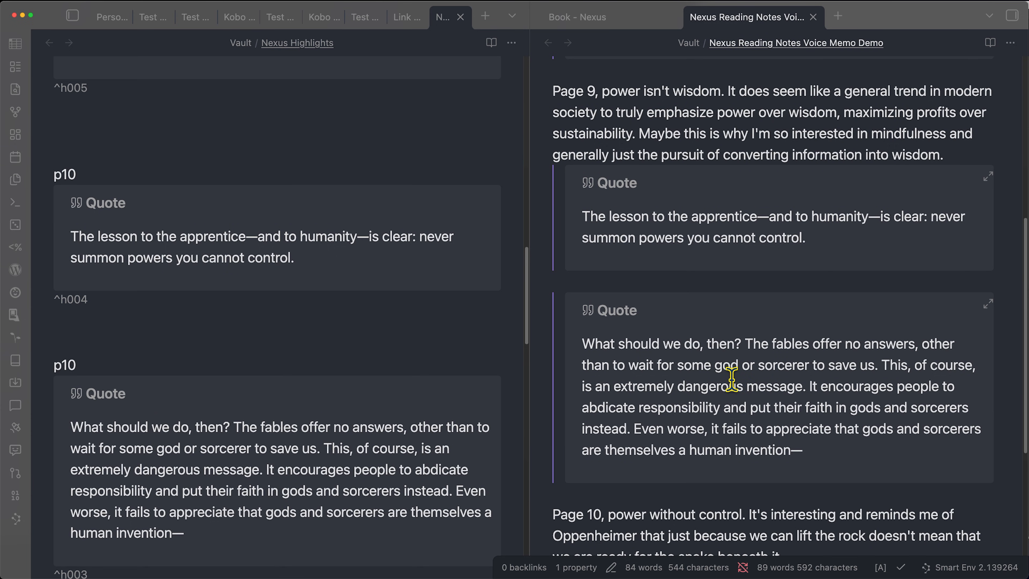
scroll(down, 3)
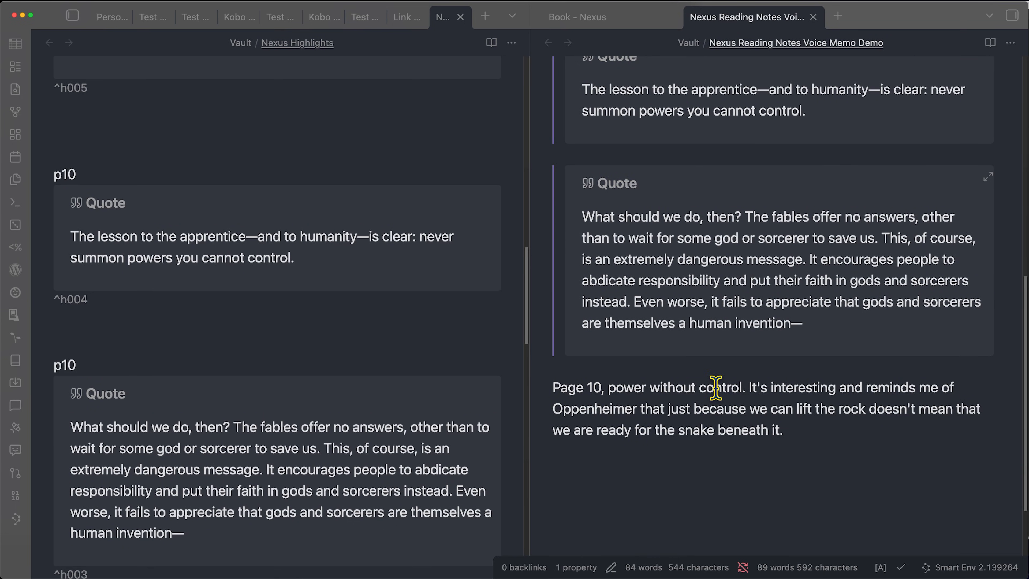
mouse_move(138, 172)
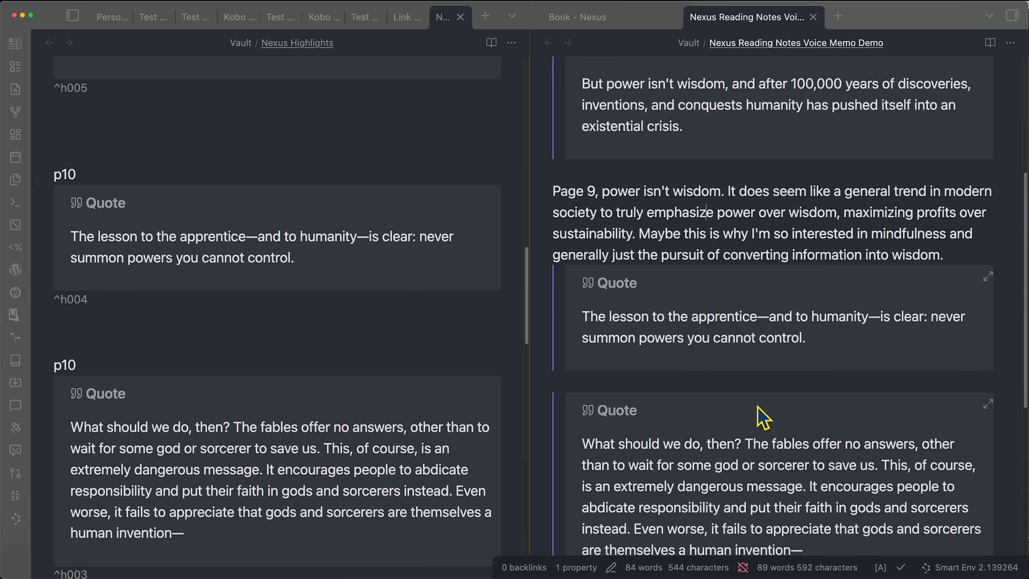
scroll(down, 3)
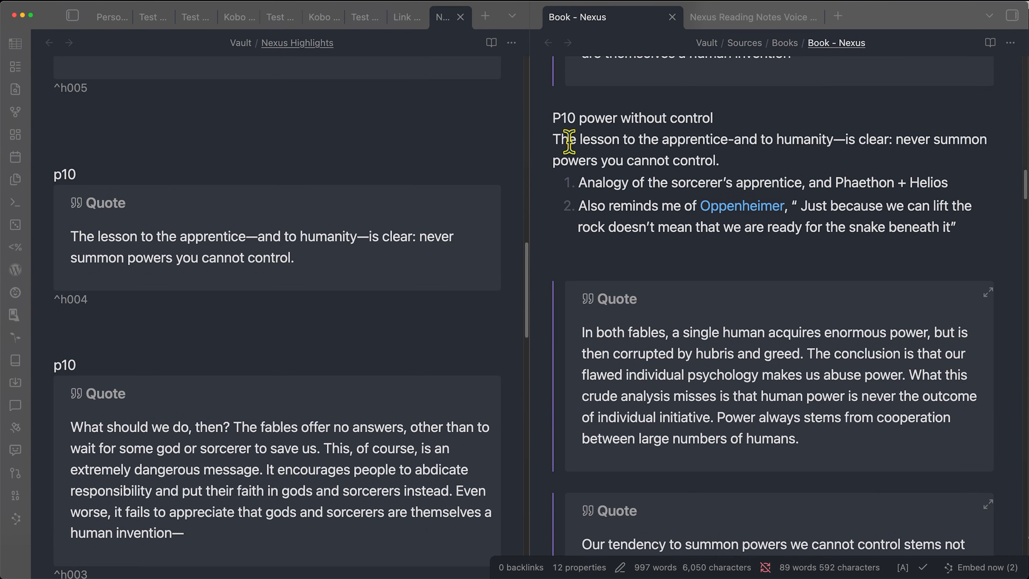
mouse_move(753, 190)
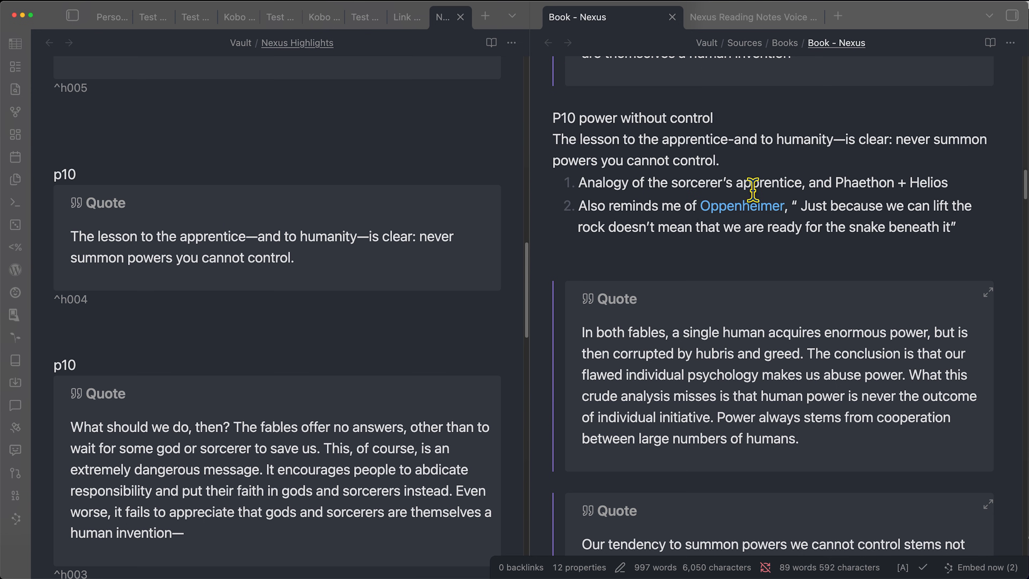
click(752, 17)
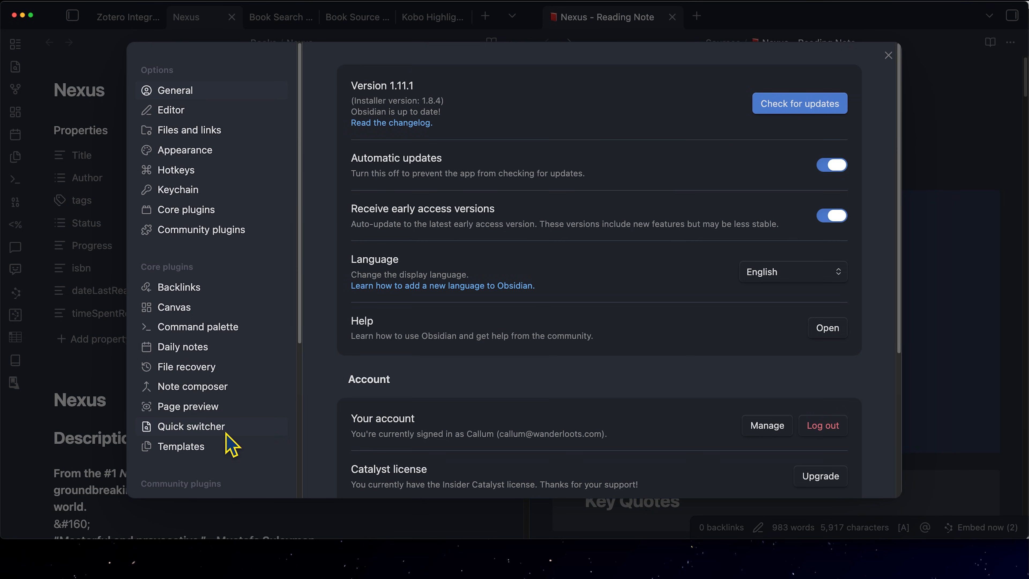
Reach QuickAdd Settings from Community plugins, showing its choices and package import/export options
click(201, 229)
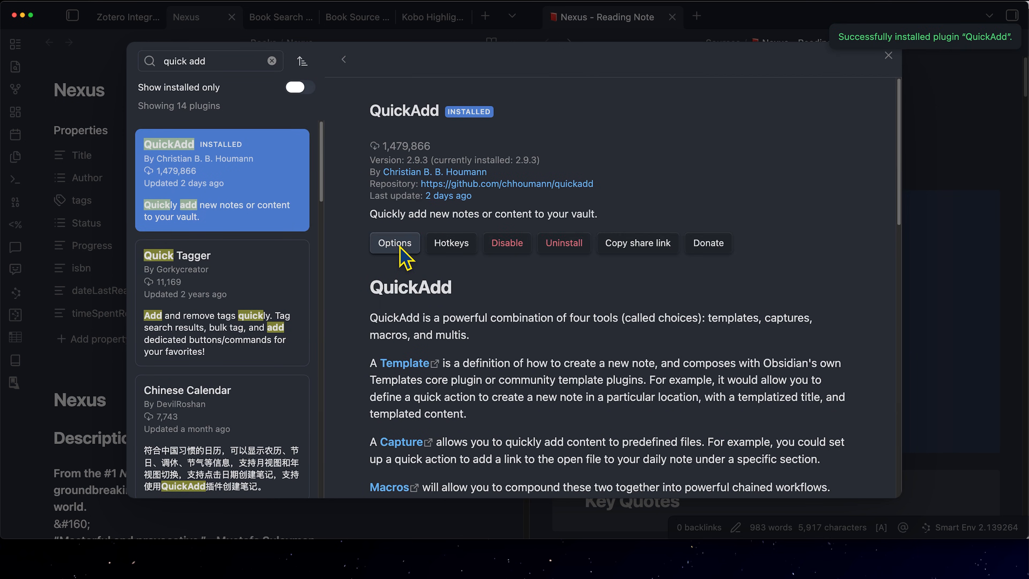
click(395, 243)
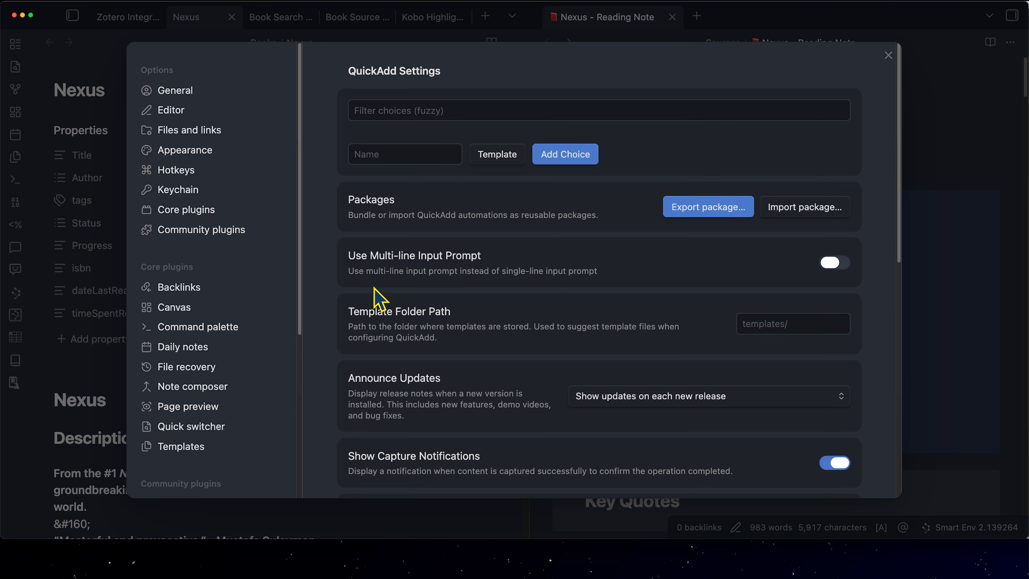
mouse_move(411, 263)
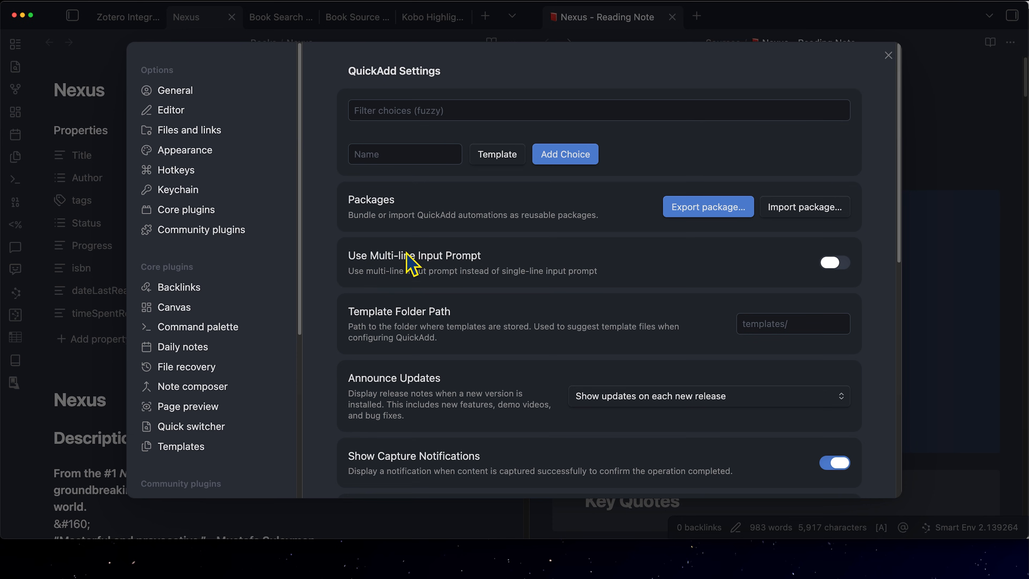
scroll(down, 3)
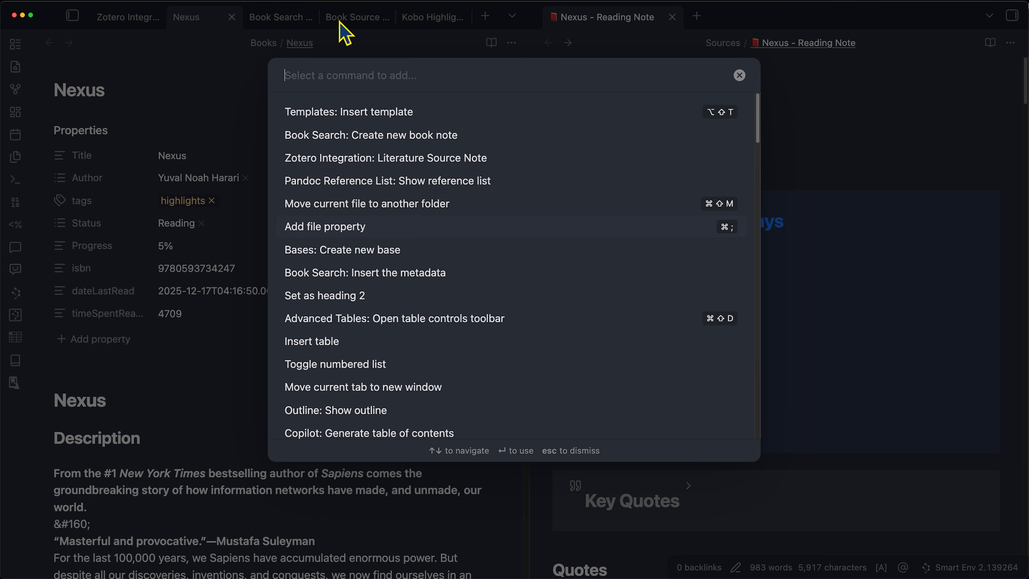
mouse_move(829, 196)
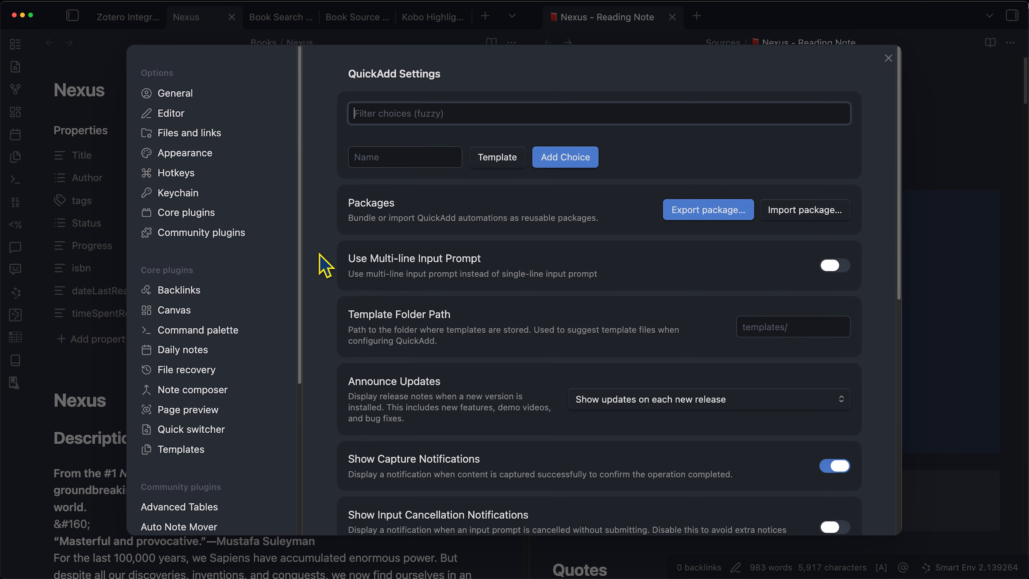
mouse_move(383, 225)
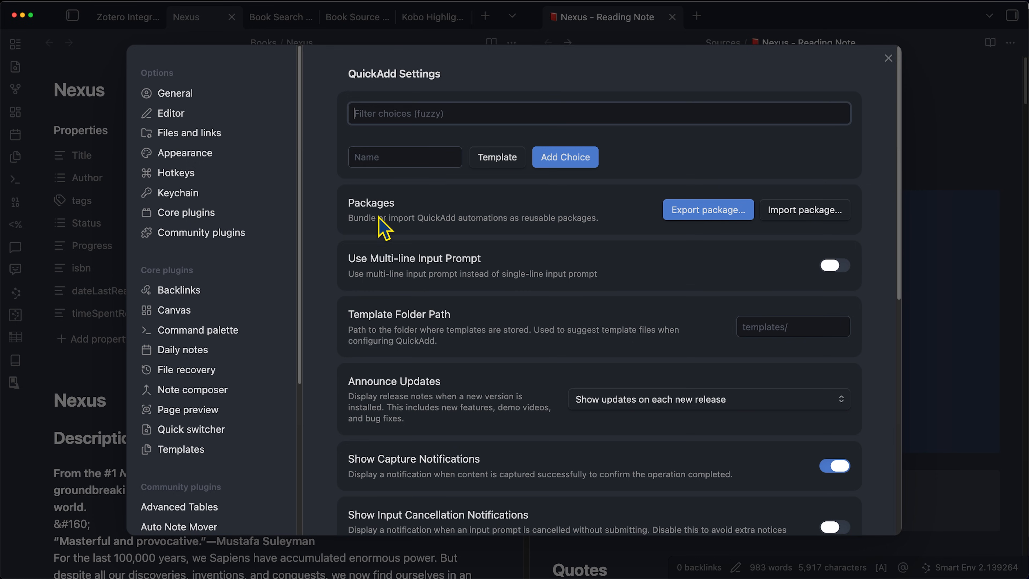
mouse_move(498, 214)
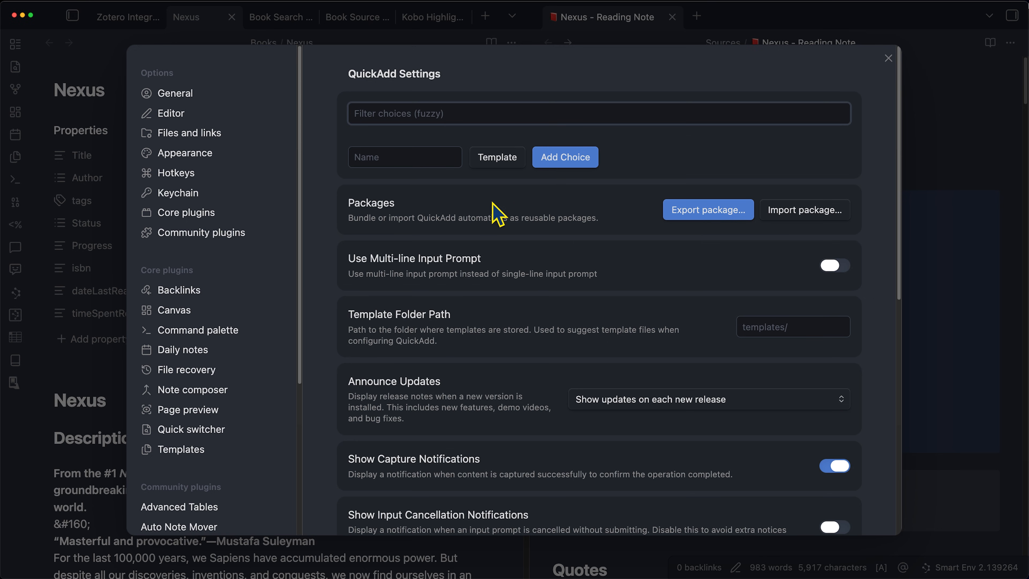
mouse_move(407, 217)
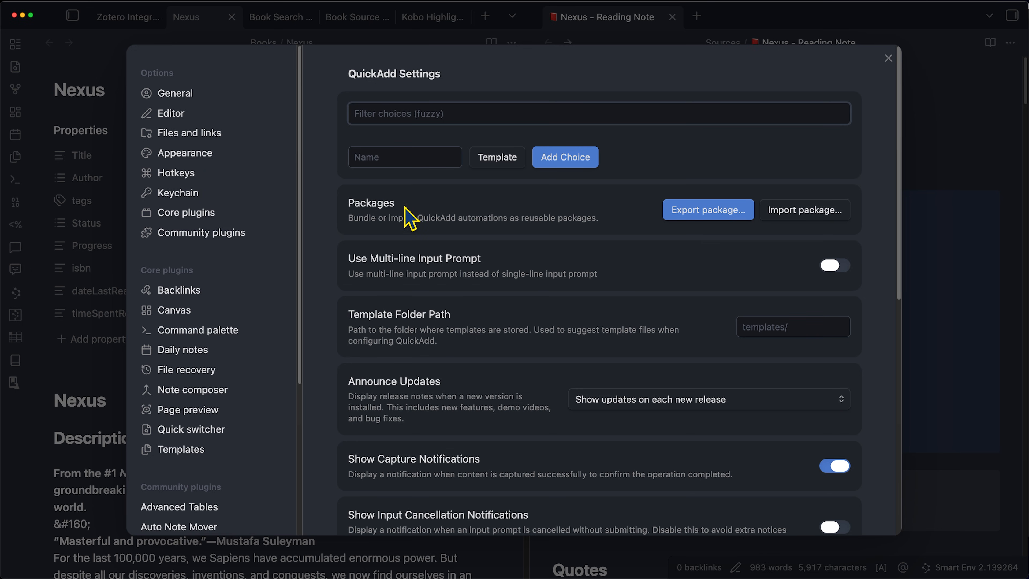
mouse_move(608, 234)
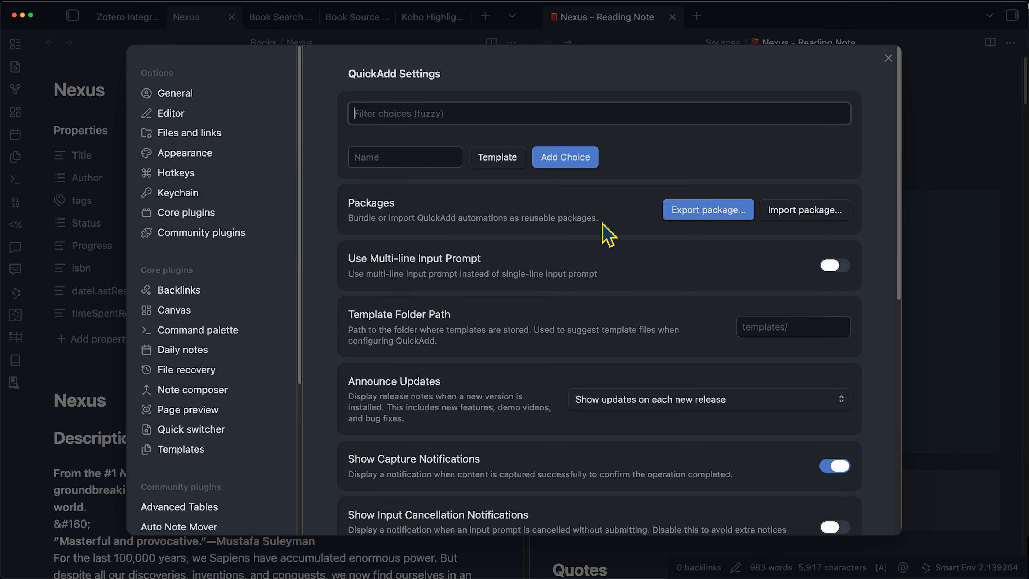
mouse_move(504, 240)
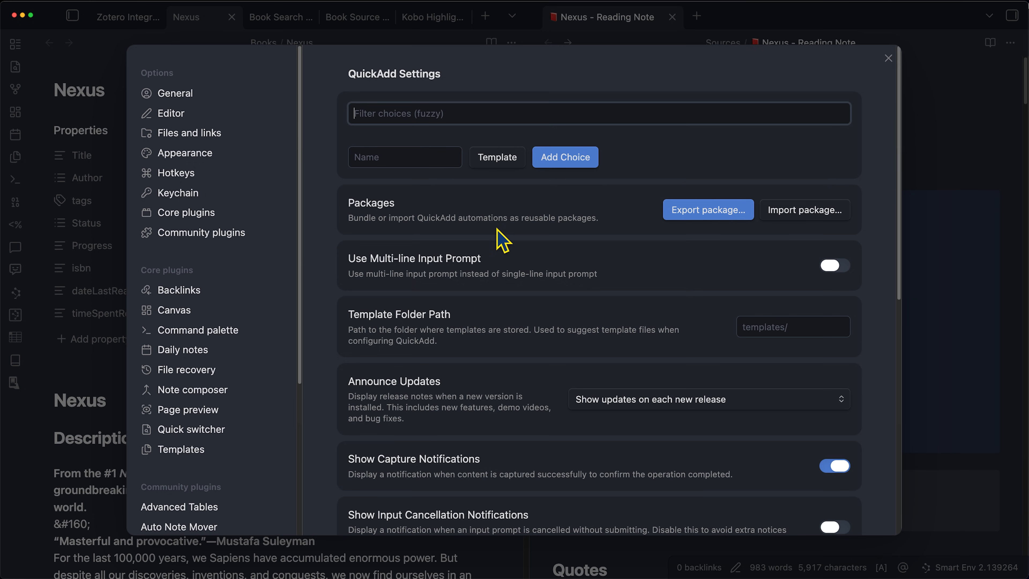
mouse_move(497, 157)
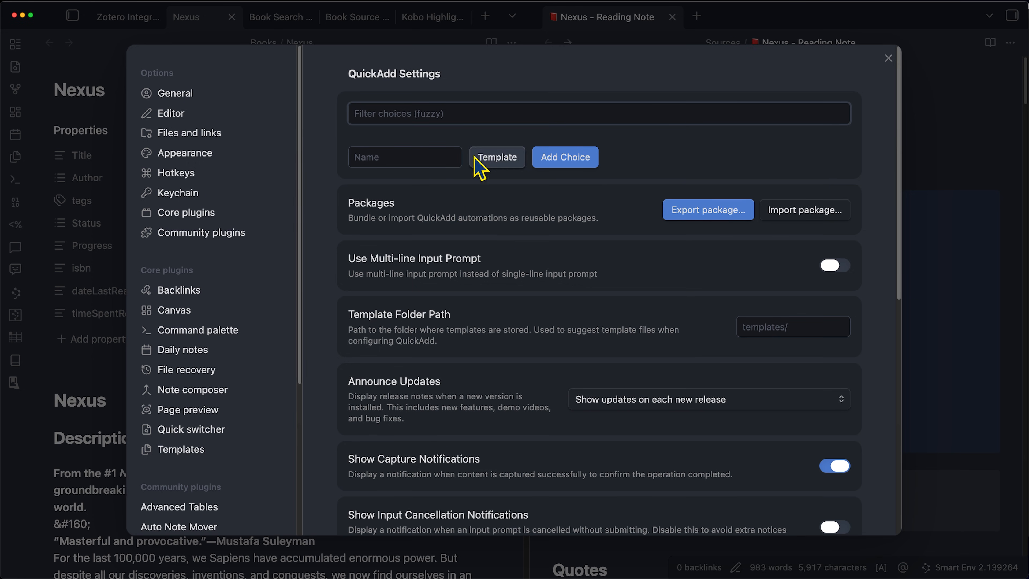
mouse_move(487, 269)
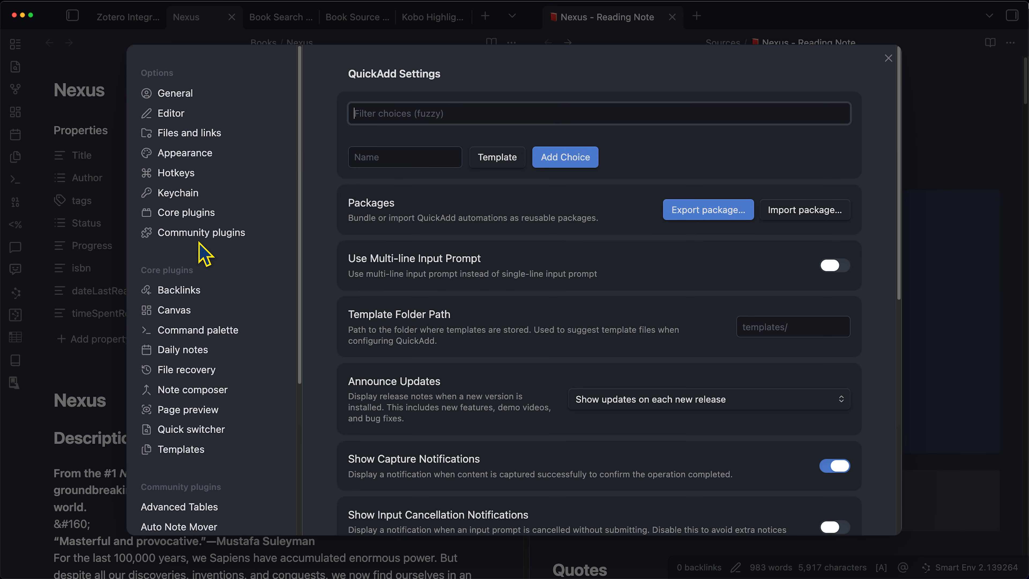
mouse_move(561, 313)
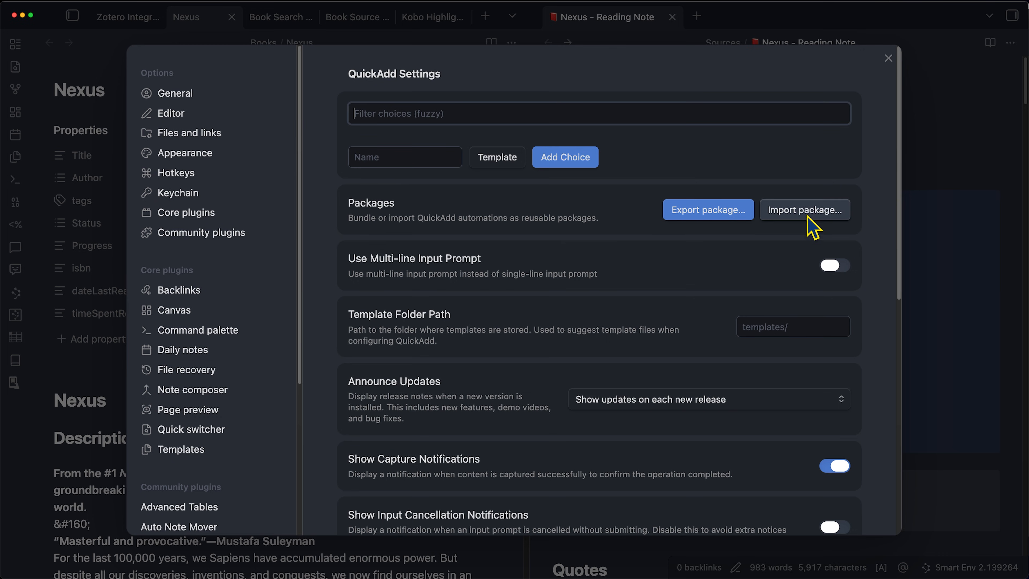
mouse_move(787, 219)
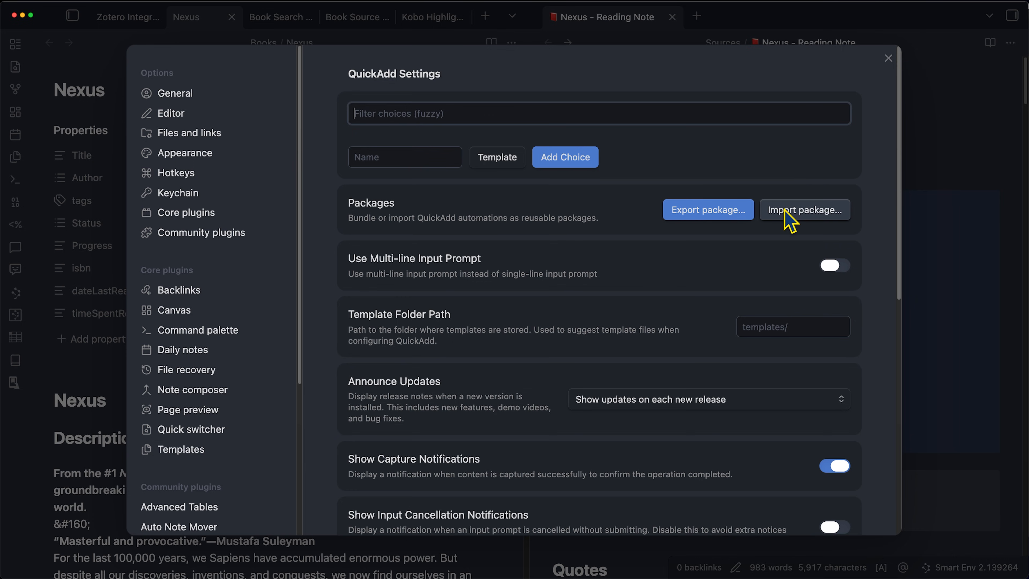
Import the Link Book Highlights package with its script asset action set to Write
click(804, 210)
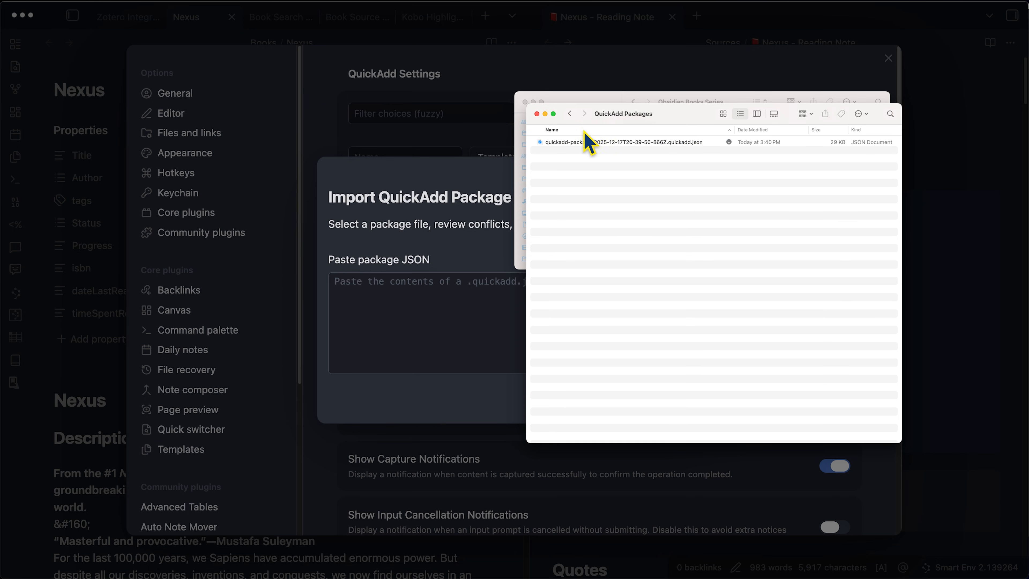
right_click(585, 142)
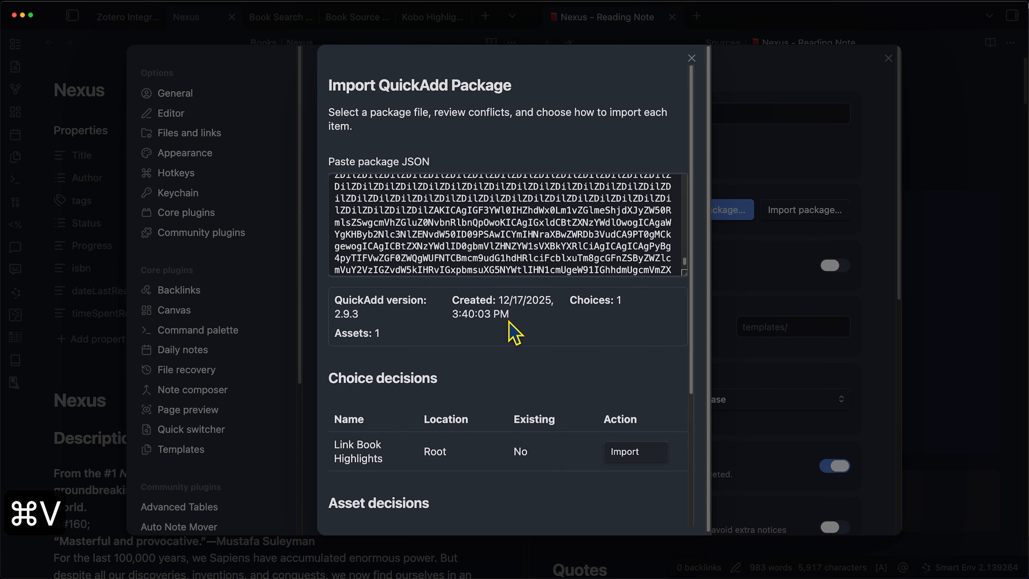
mouse_move(358, 322)
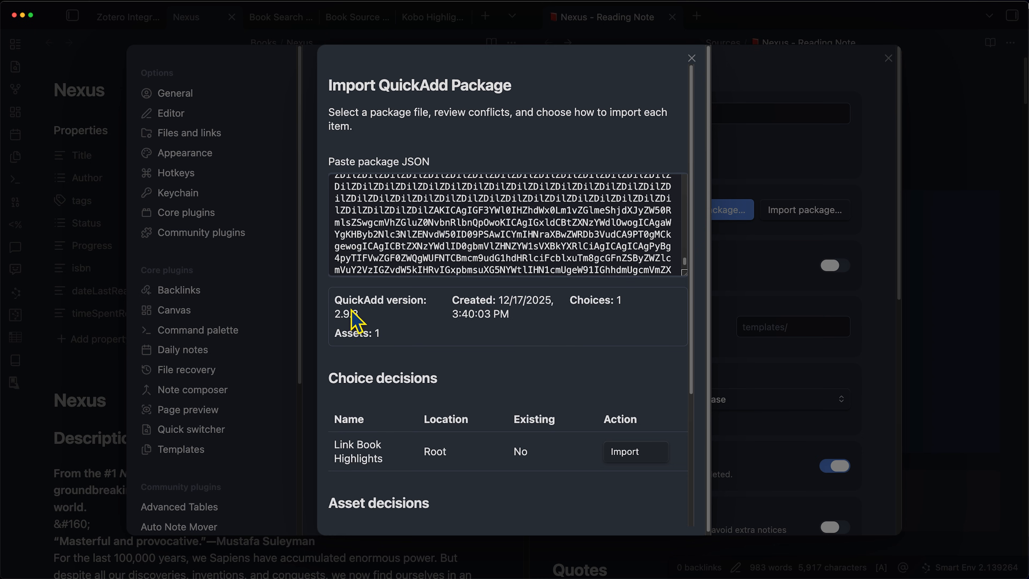
mouse_move(376, 303)
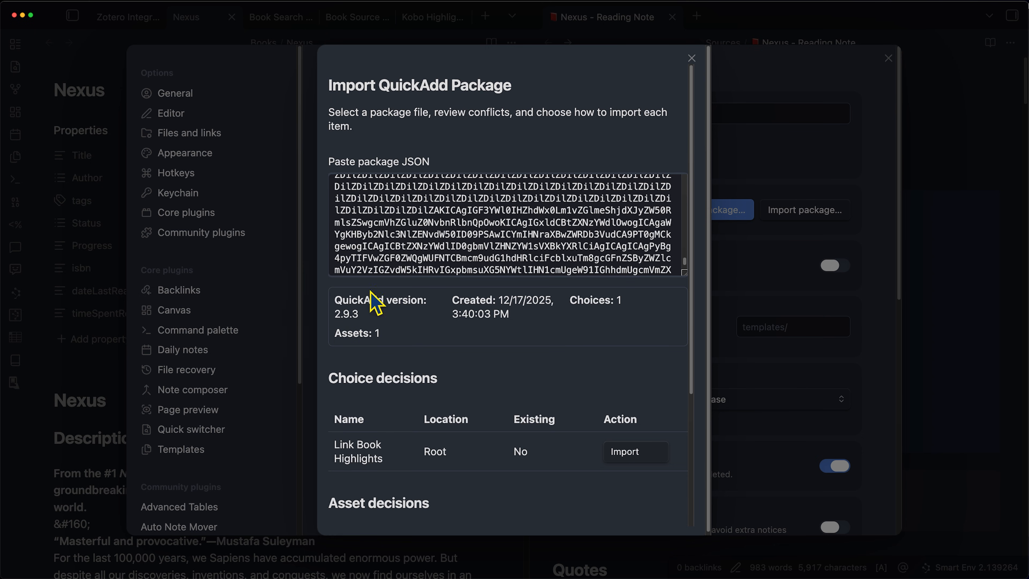
scroll(down, 3)
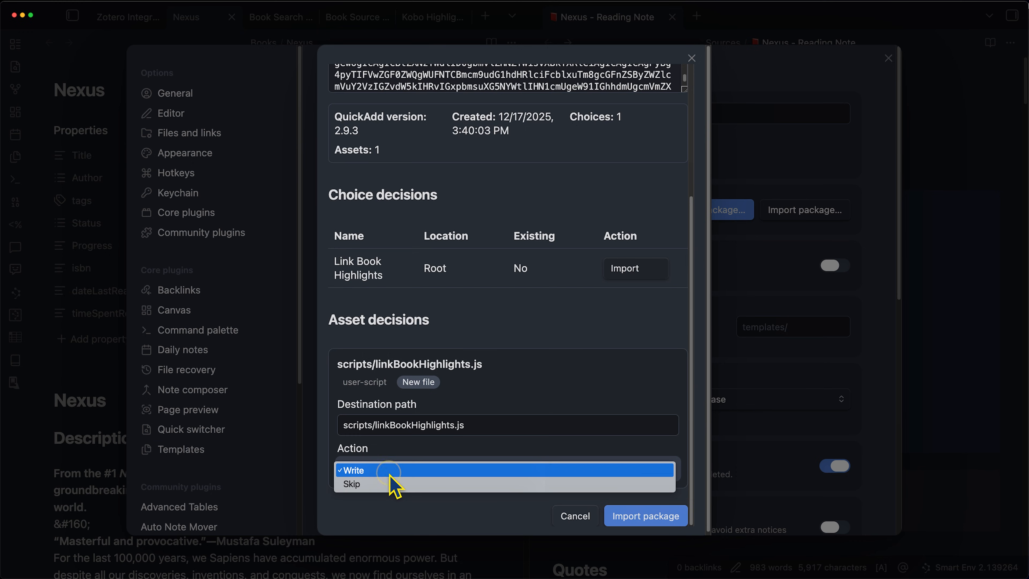
click(351, 470)
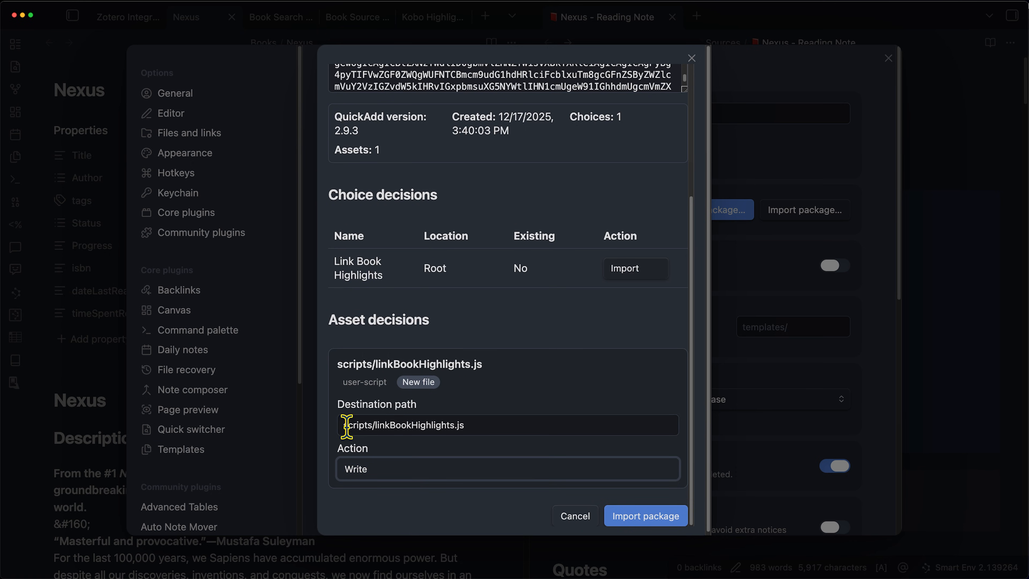
mouse_move(467, 421)
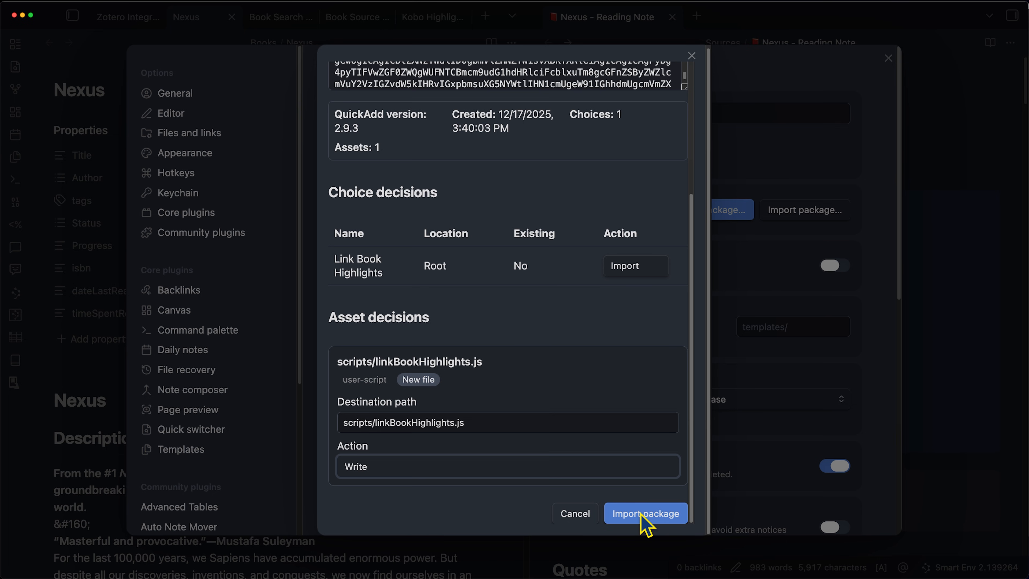
click(644, 513)
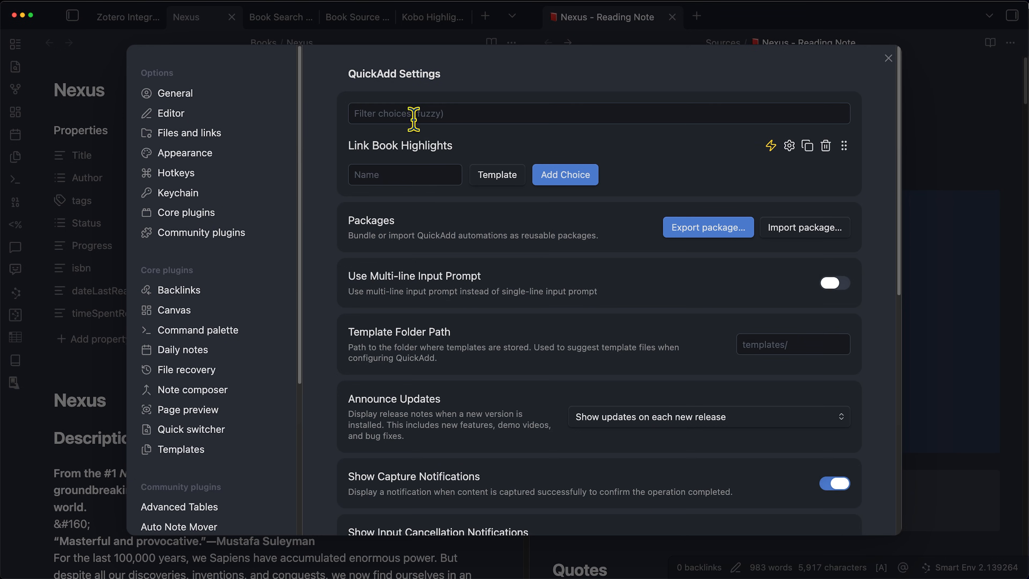
mouse_move(774, 168)
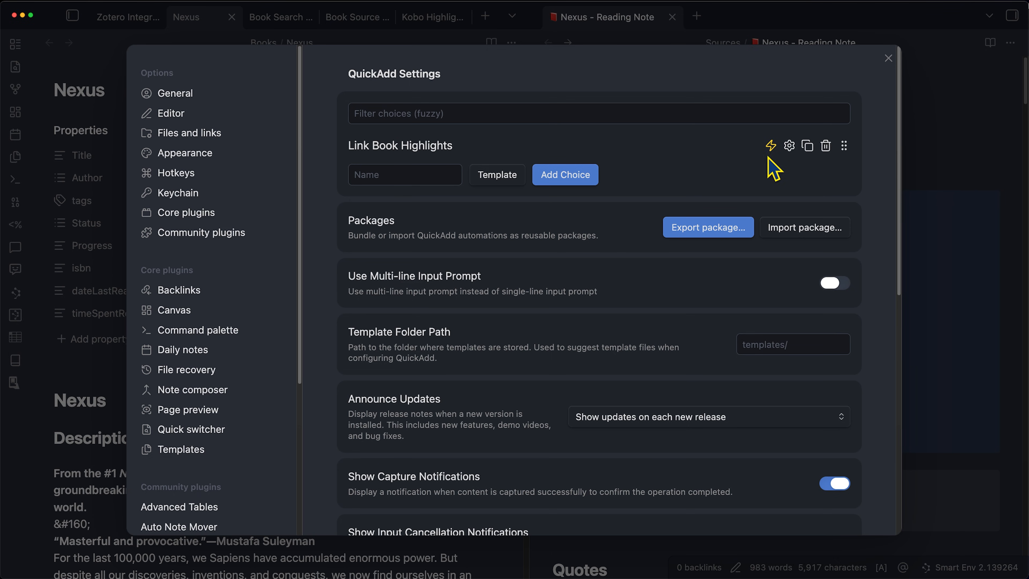
mouse_move(771, 145)
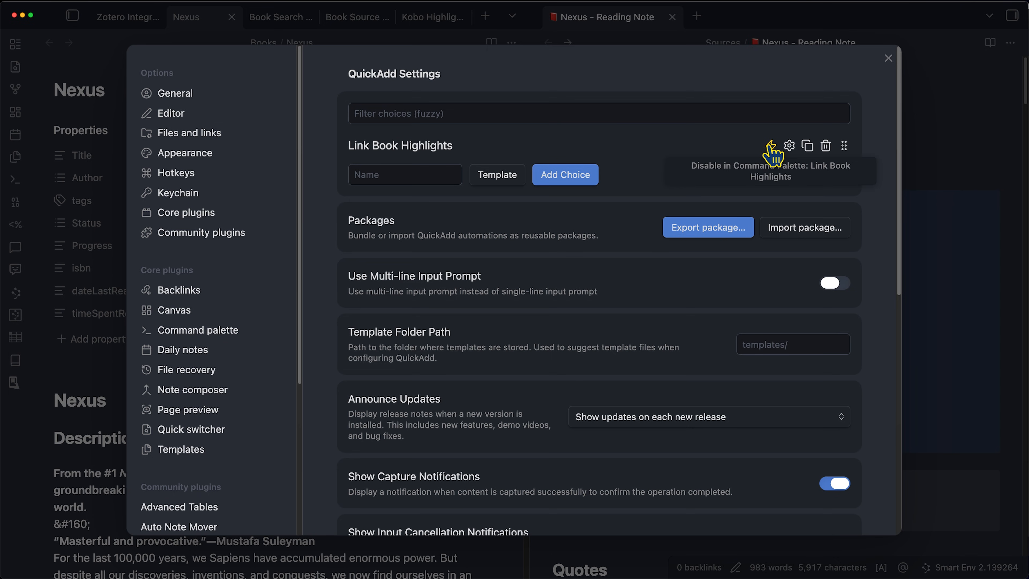
Inspect the Link Book Highlights macro's steps running linkBookHighlights.js
click(789, 146)
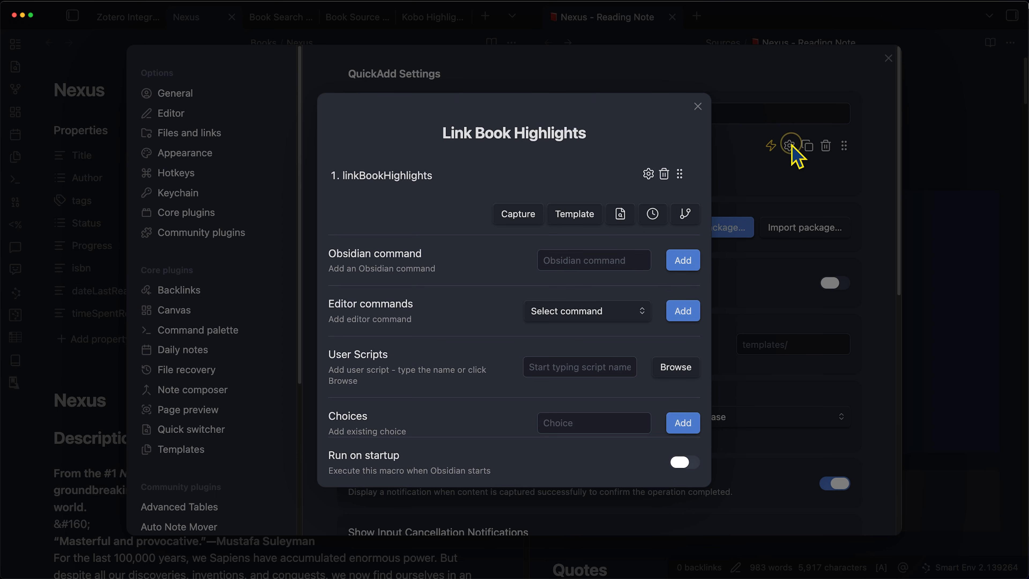
mouse_move(721, 158)
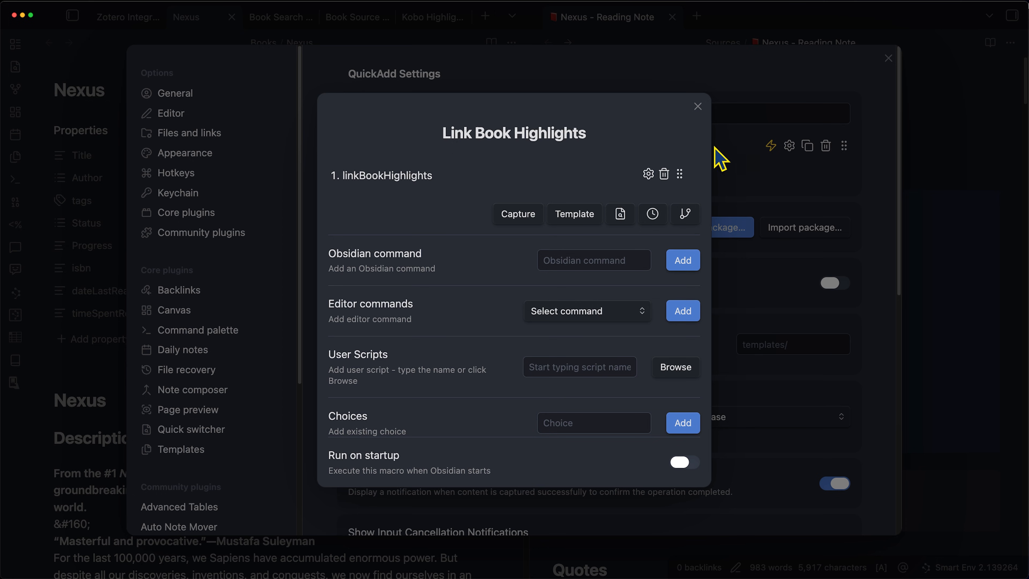
mouse_move(593, 399)
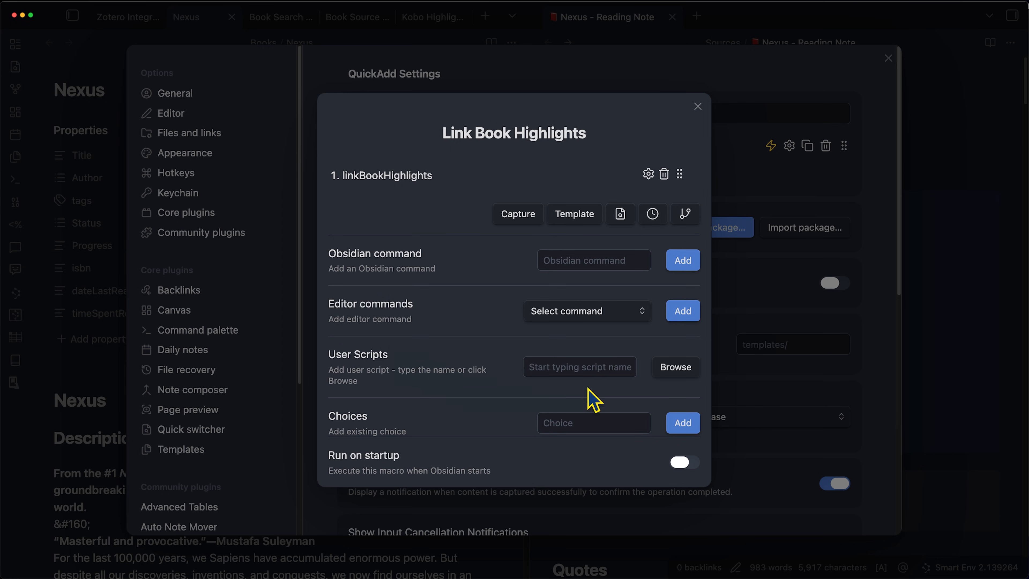
mouse_move(338, 364)
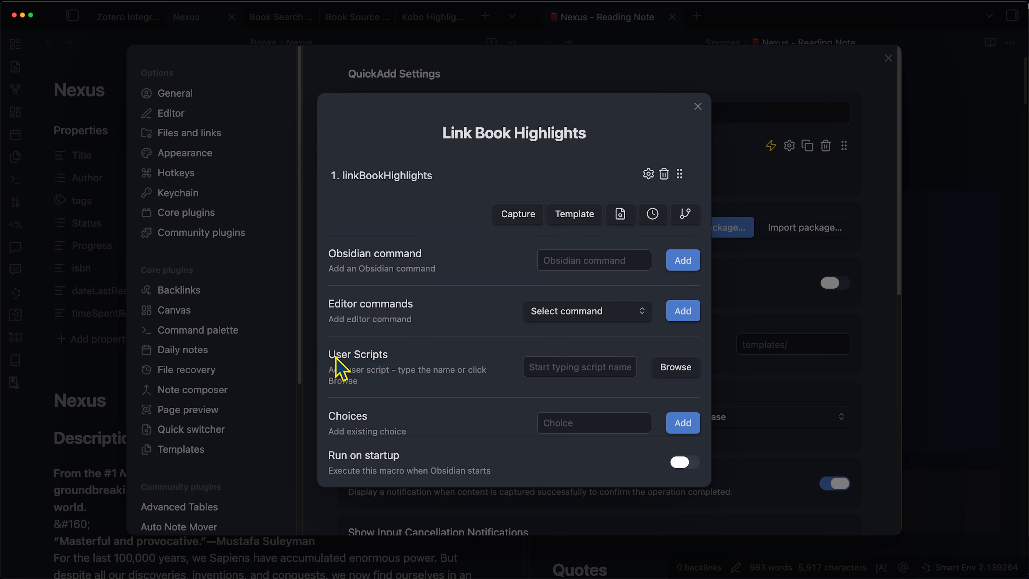
mouse_move(456, 353)
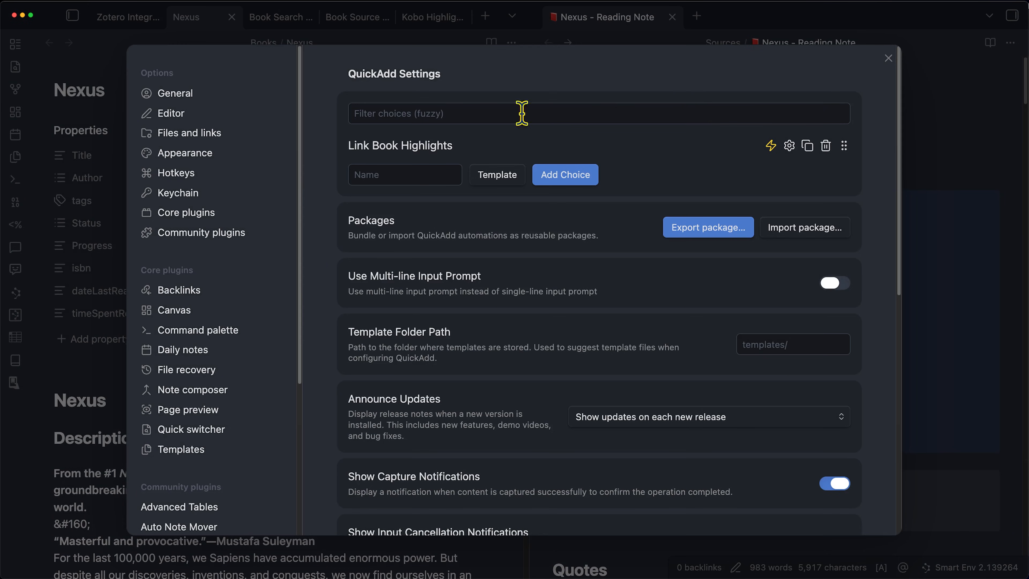
scroll(down, 3)
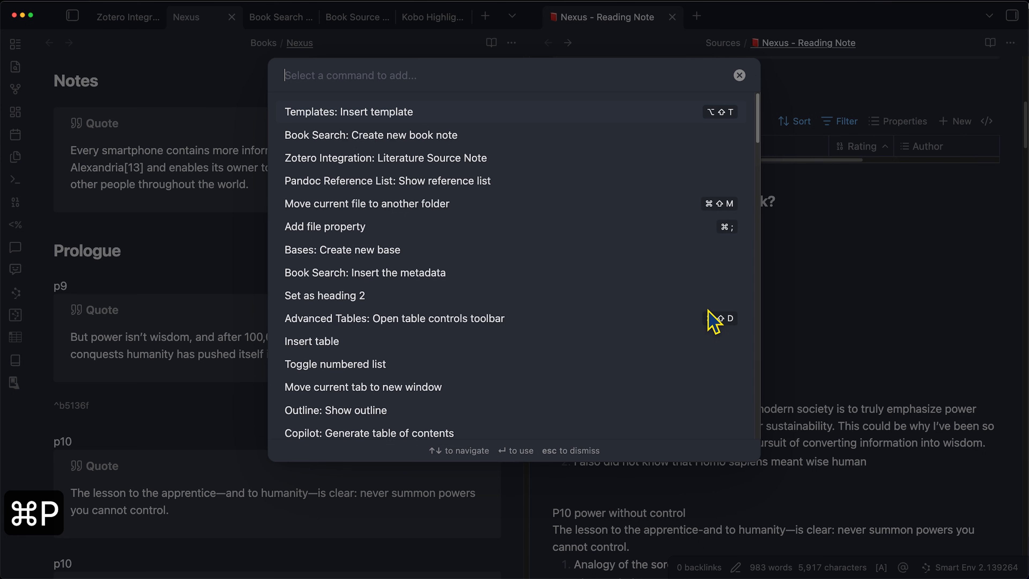
Run QuickAdd: Link Book Highlights and choose Kobo Highlight Template as the highlights note
text(link)
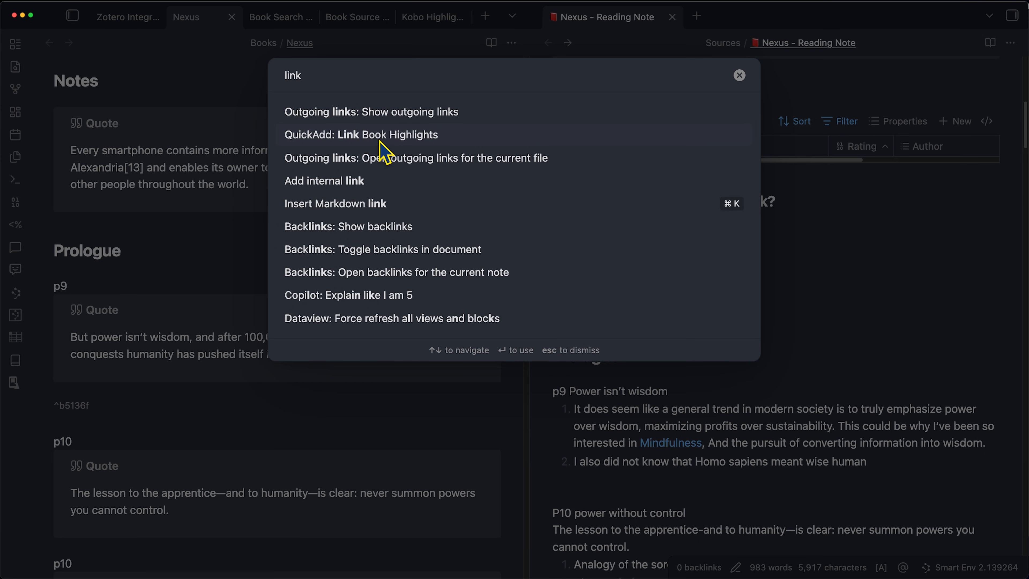
click(360, 134)
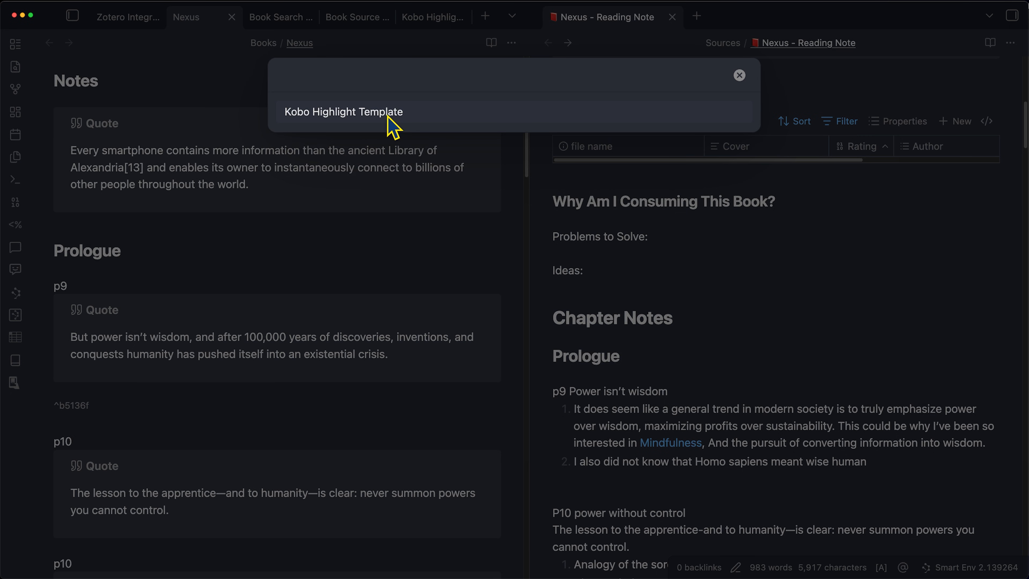
click(344, 111)
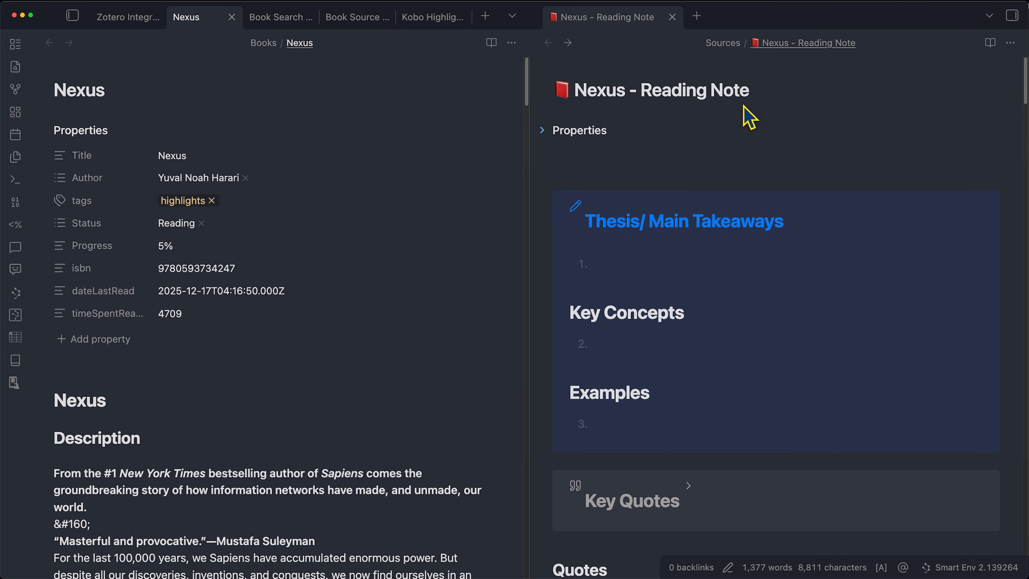
Rename the book note to Nexus Highlights and rerun Link Book Highlights against it
click(190, 156)
text( Highlights)
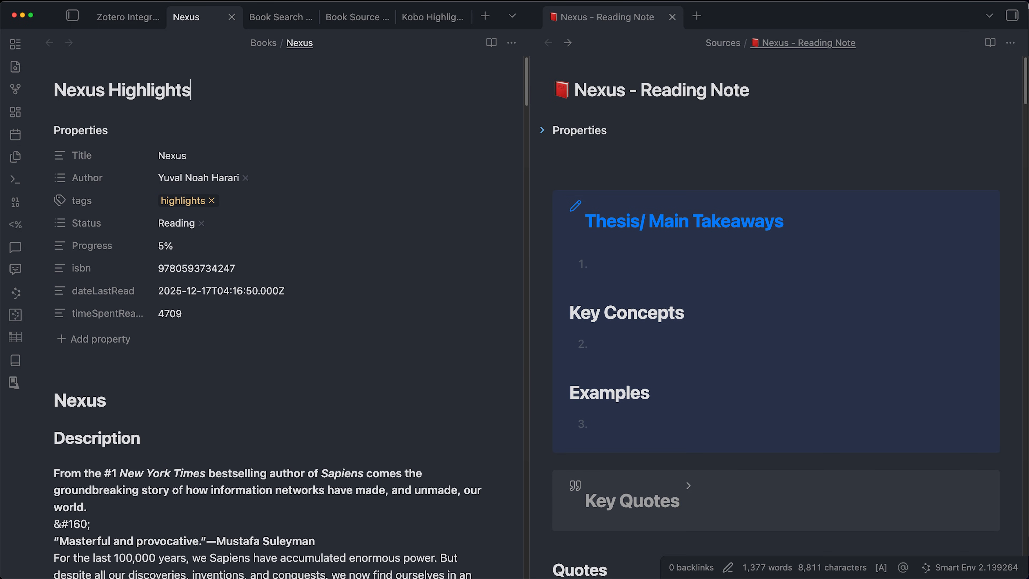
key(cmd+p)
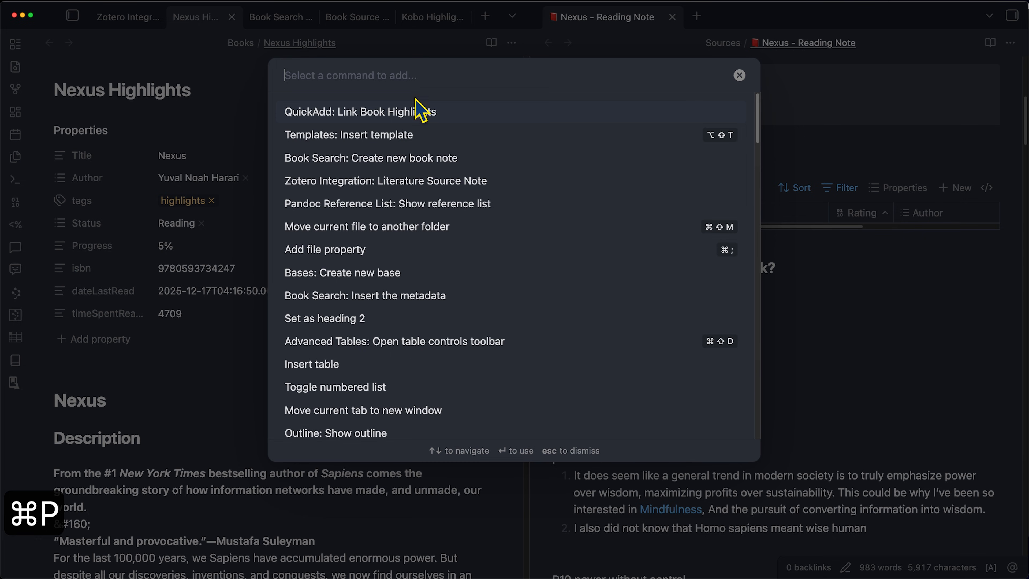
click(360, 112)
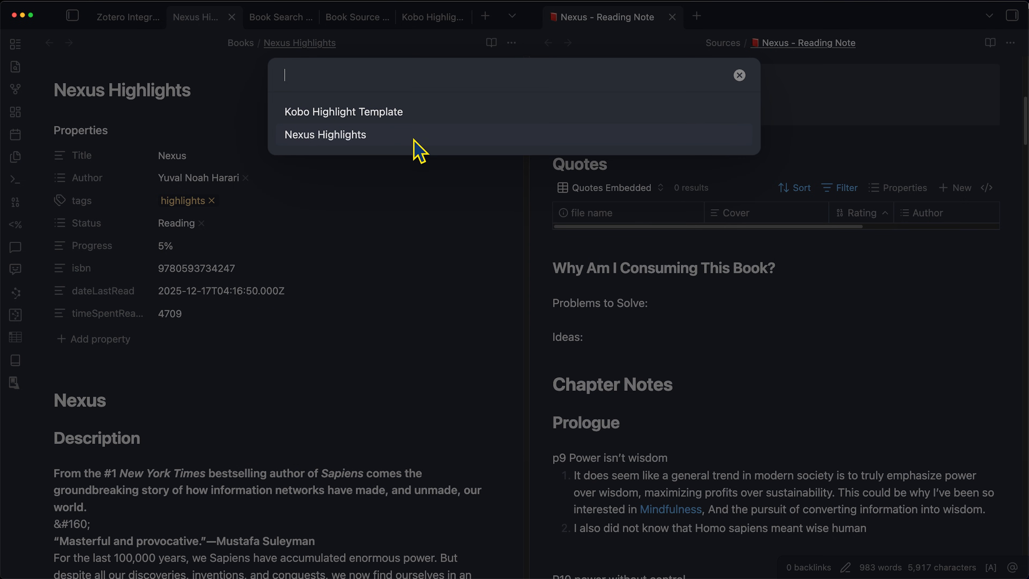
mouse_move(341, 156)
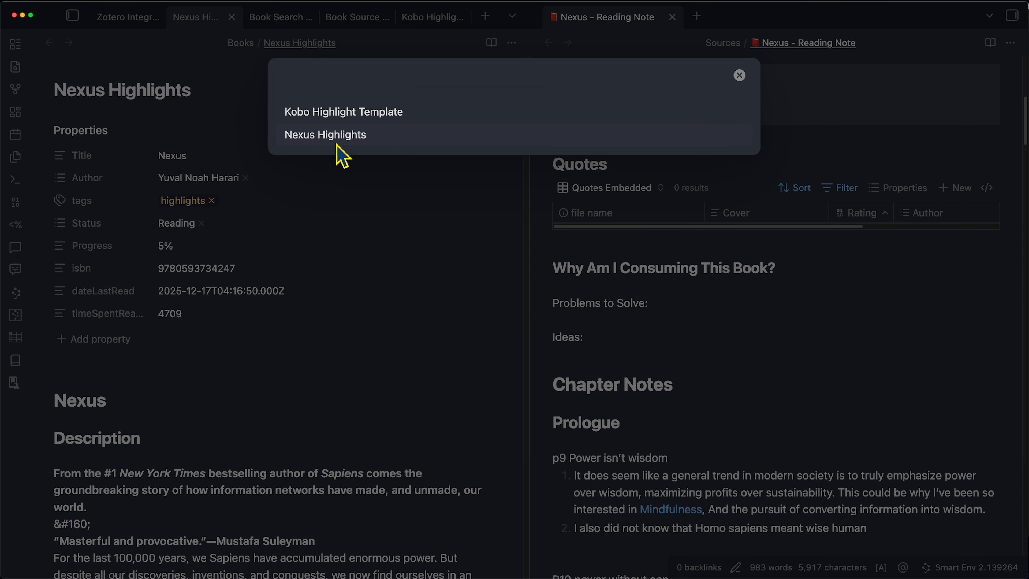
mouse_move(346, 143)
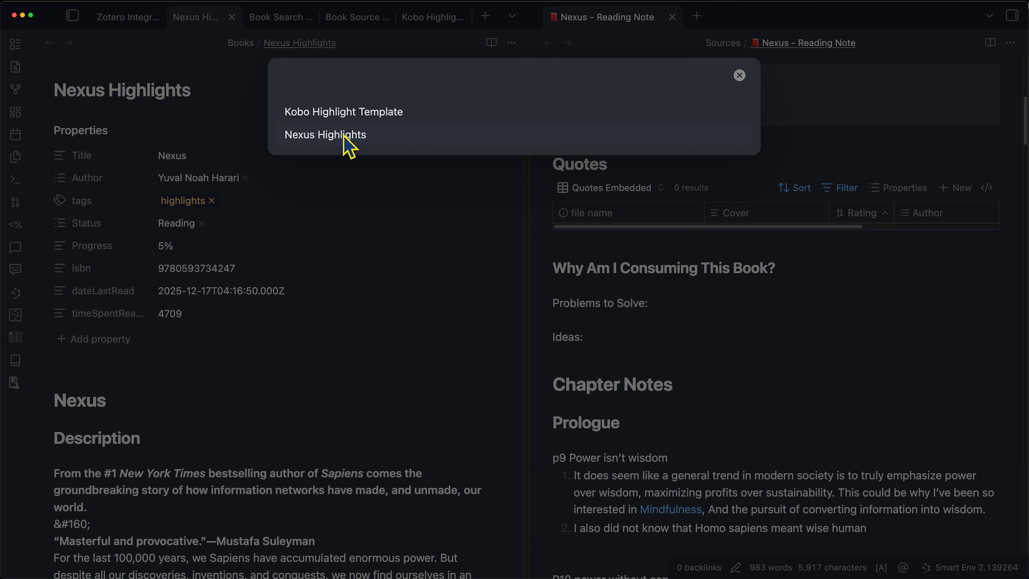
click(324, 134)
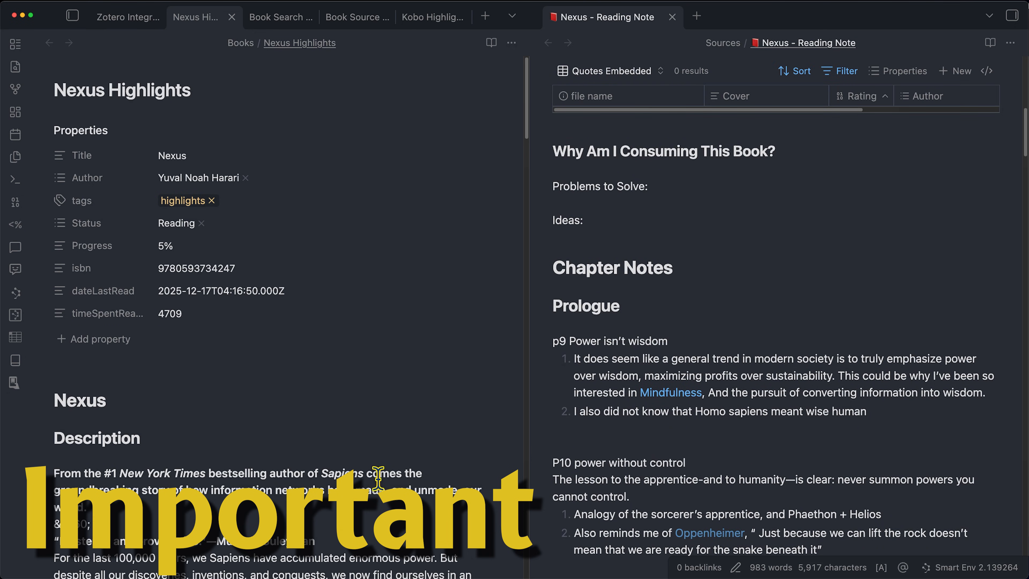
key(cmd+p)
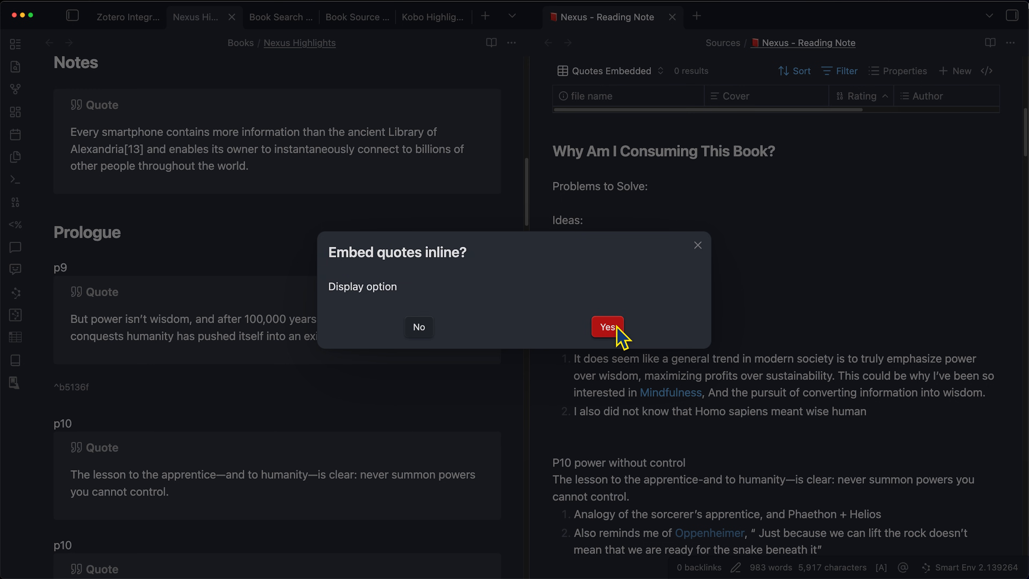
click(607, 327)
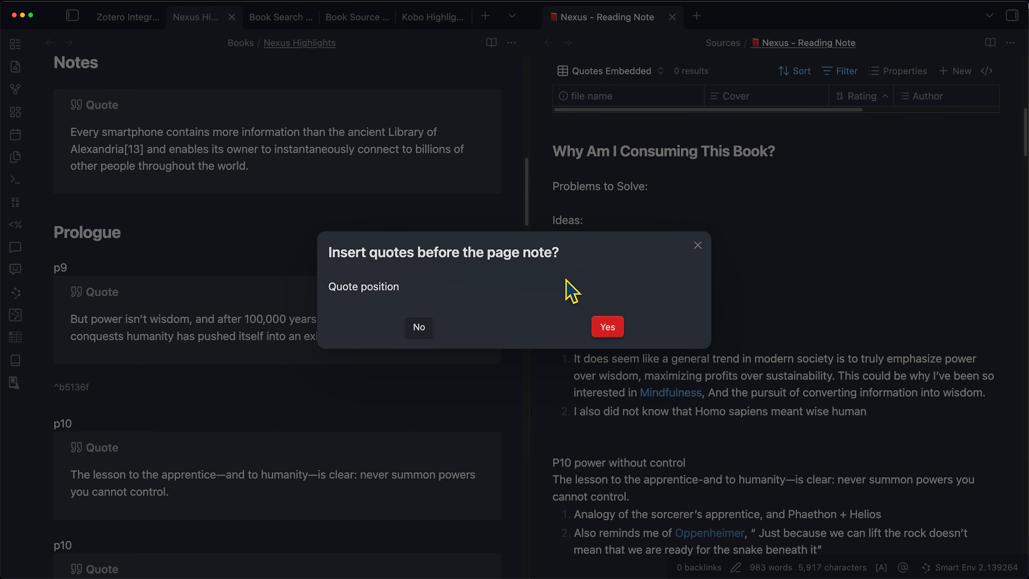
click(607, 327)
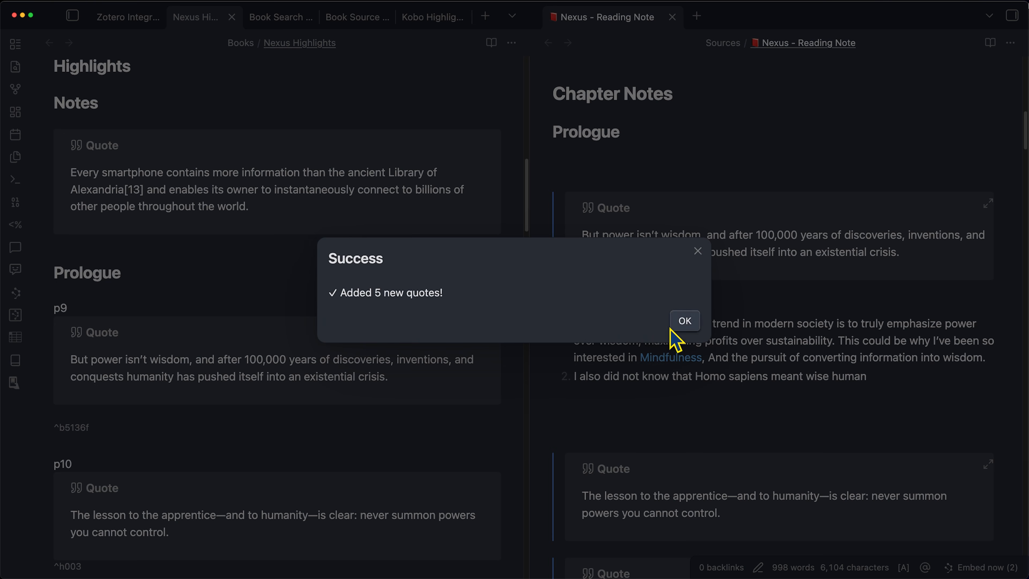
click(684, 321)
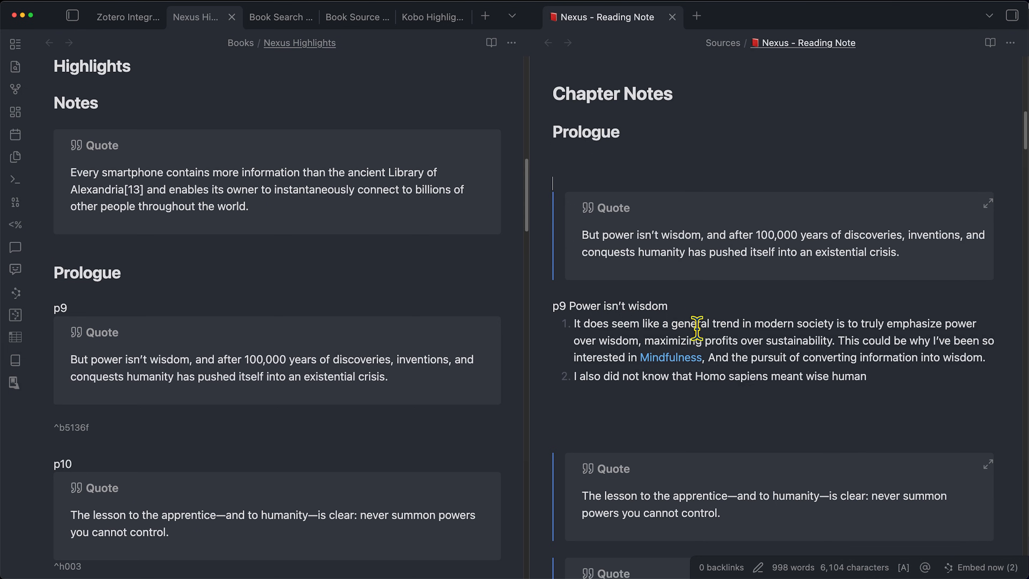
scroll(down, 3)
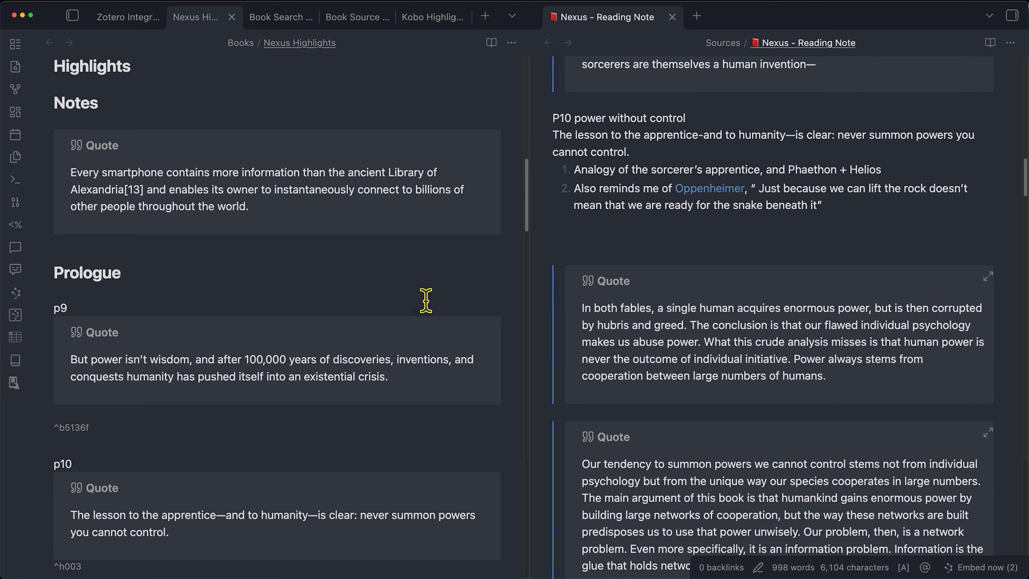
scroll(down, 3)
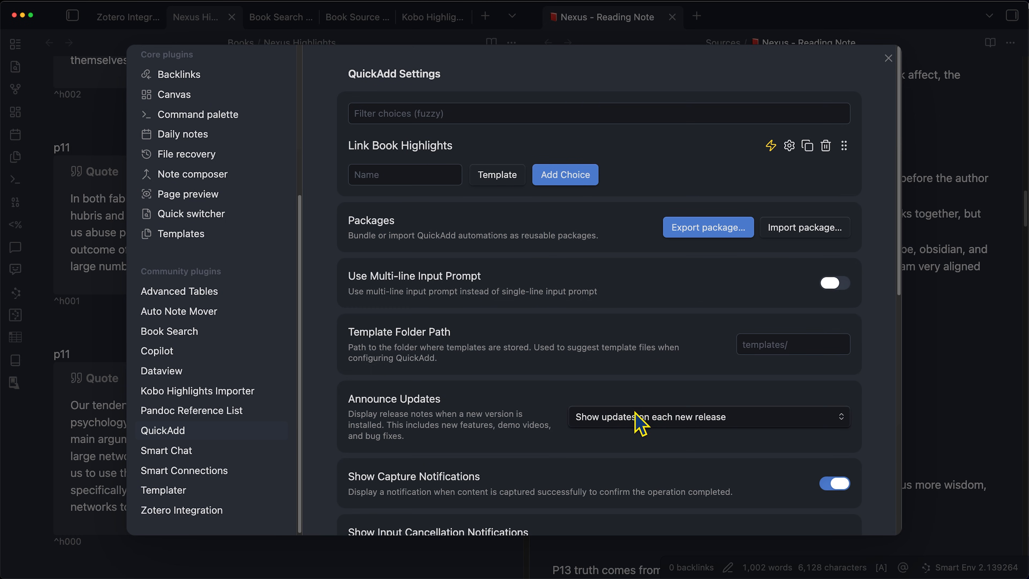
mouse_move(640, 423)
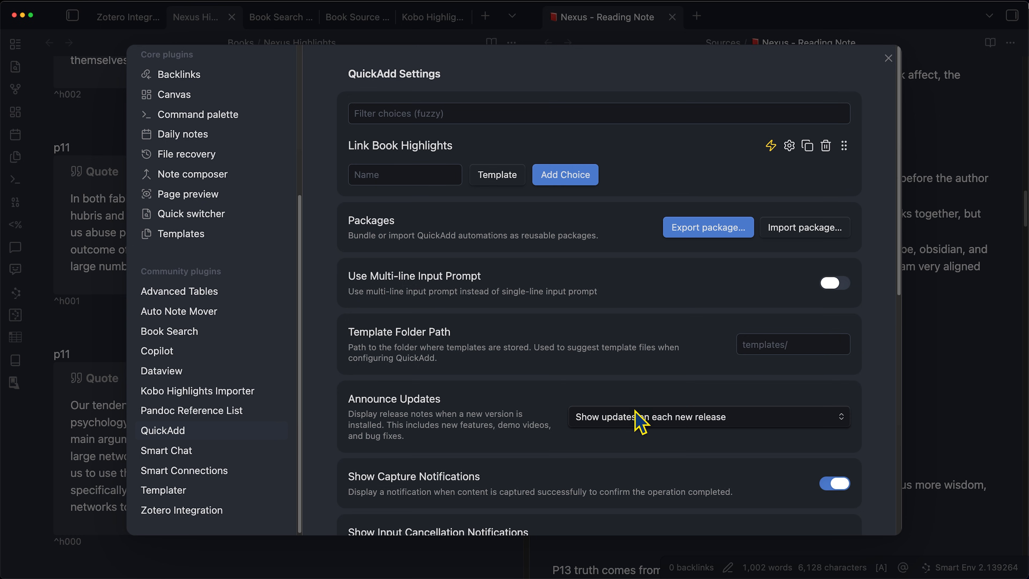
mouse_move(392, 149)
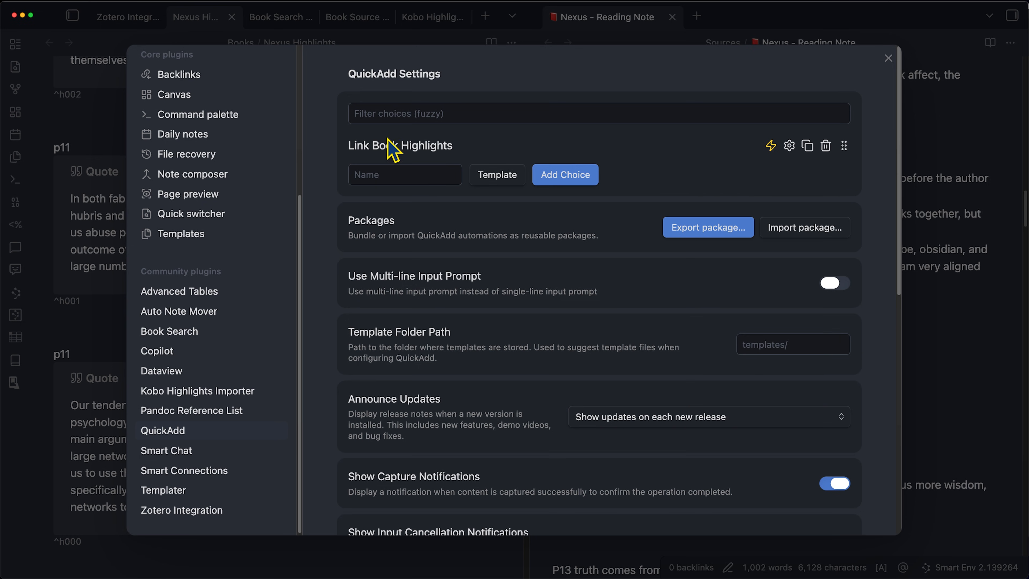
mouse_move(91, 210)
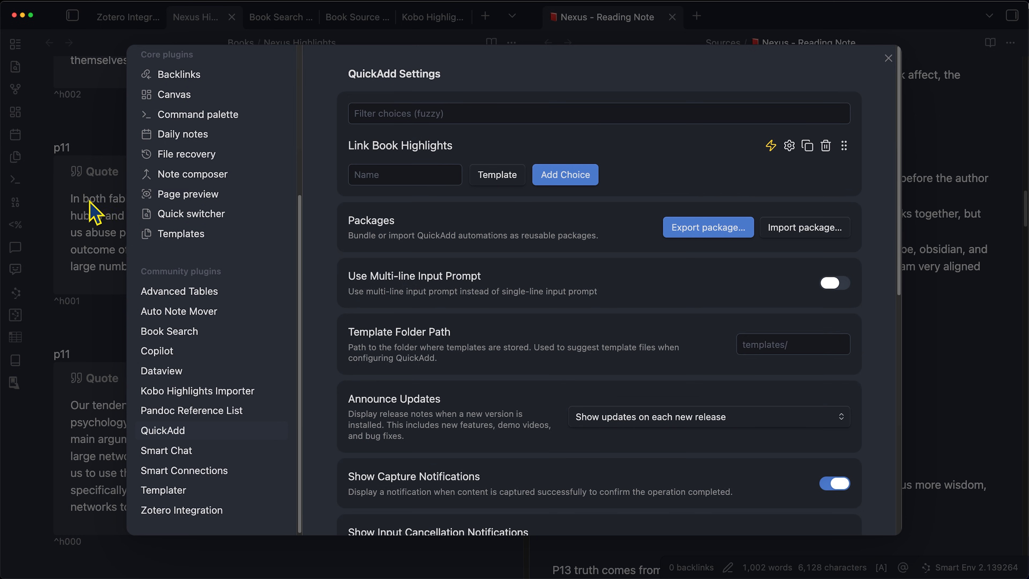
mouse_move(641, 302)
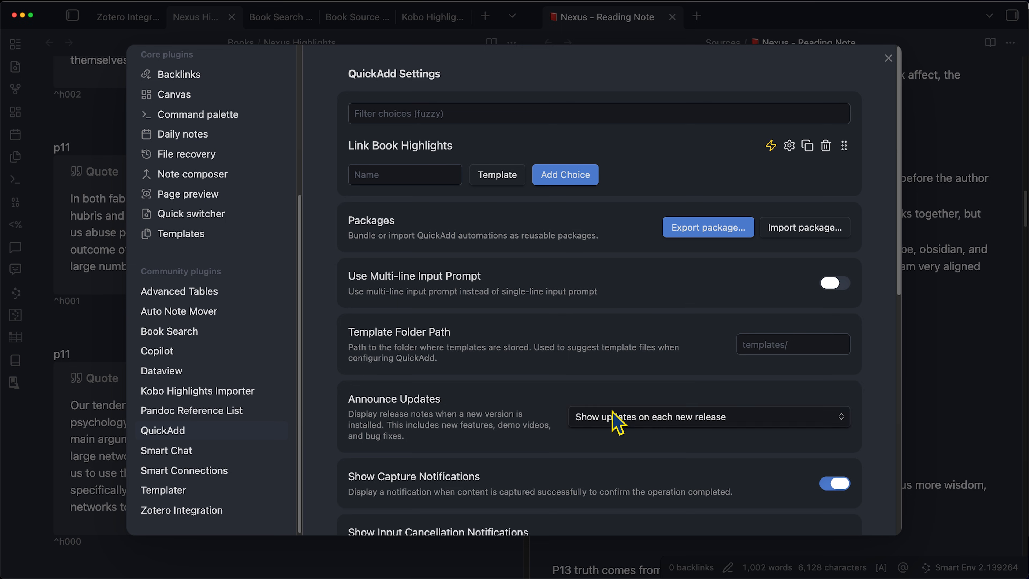
Show the QuickAdd settings listing the Link Book Highlights choice
click(888, 58)
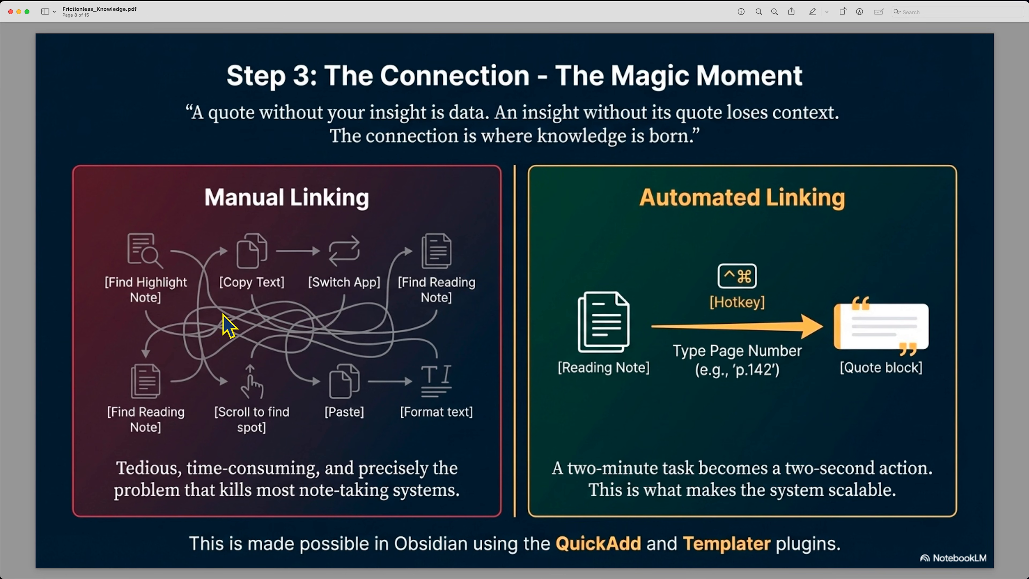
mouse_move(145, 249)
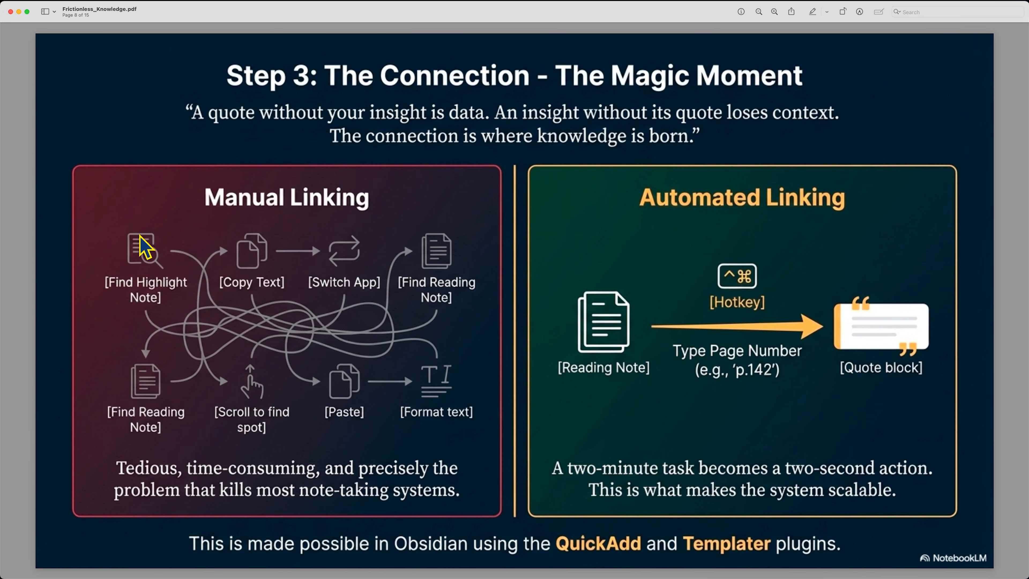
mouse_move(778, 309)
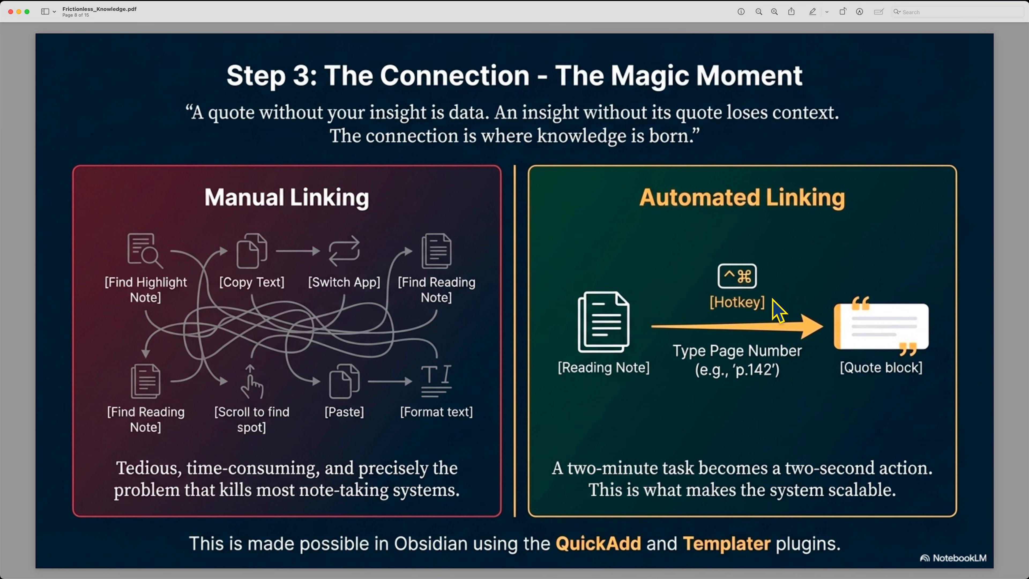
mouse_move(568, 442)
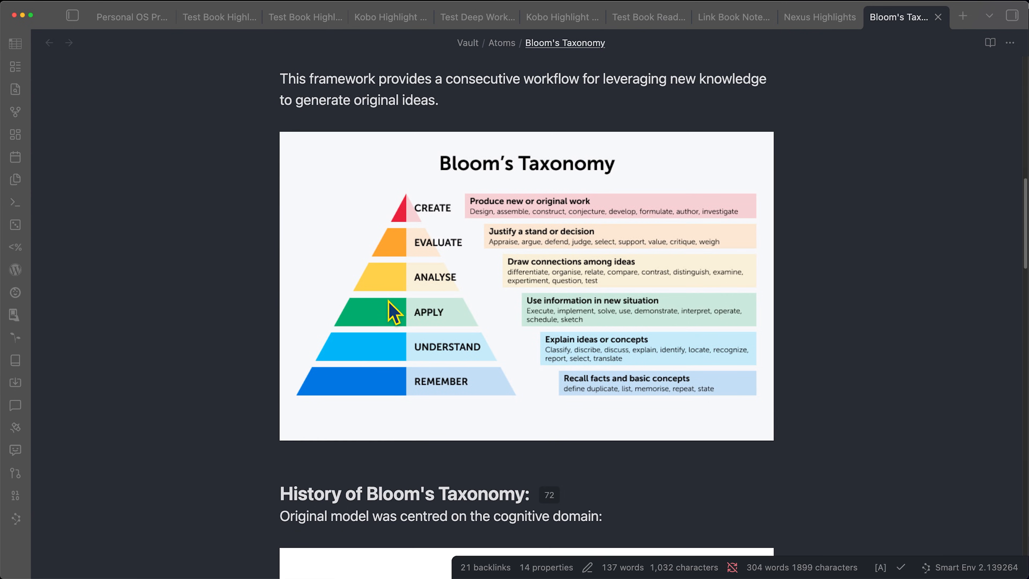
mouse_move(438, 427)
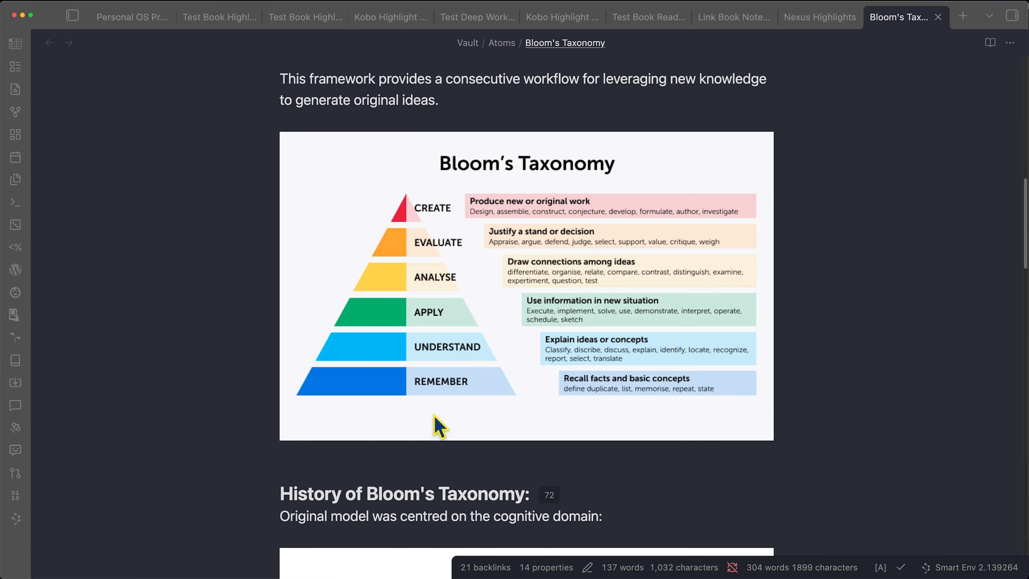
mouse_move(427, 395)
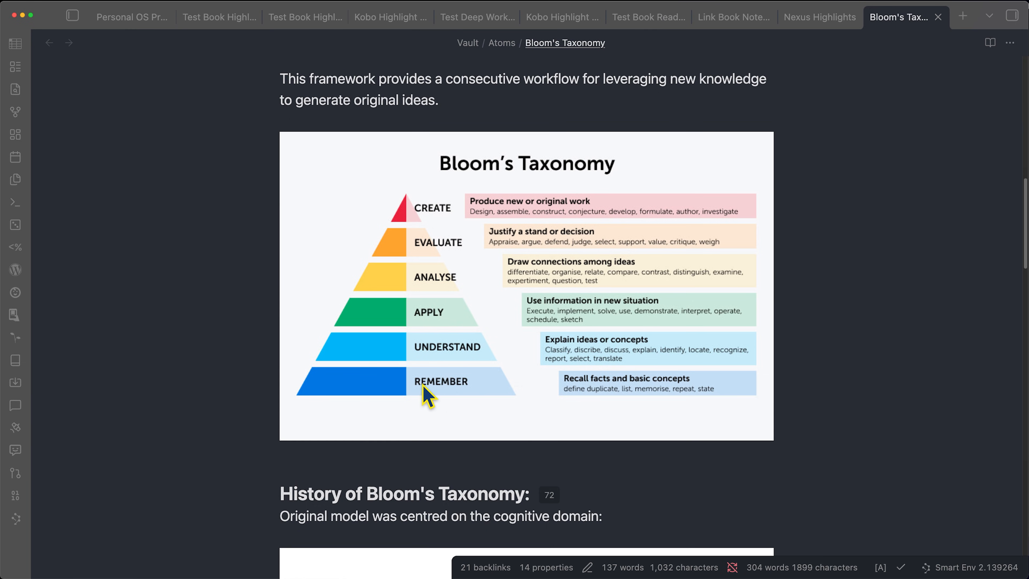
mouse_move(486, 364)
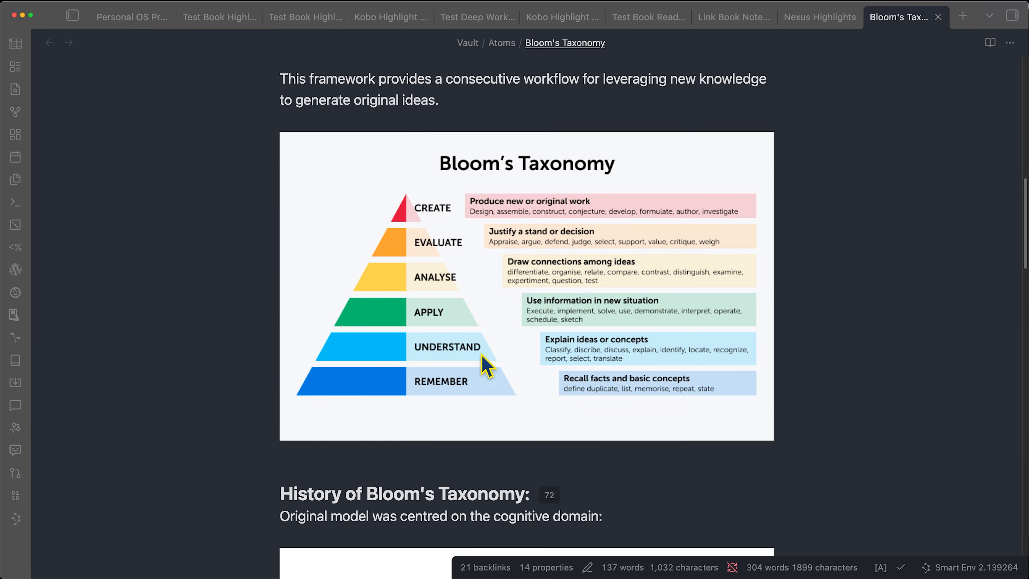
mouse_move(611, 354)
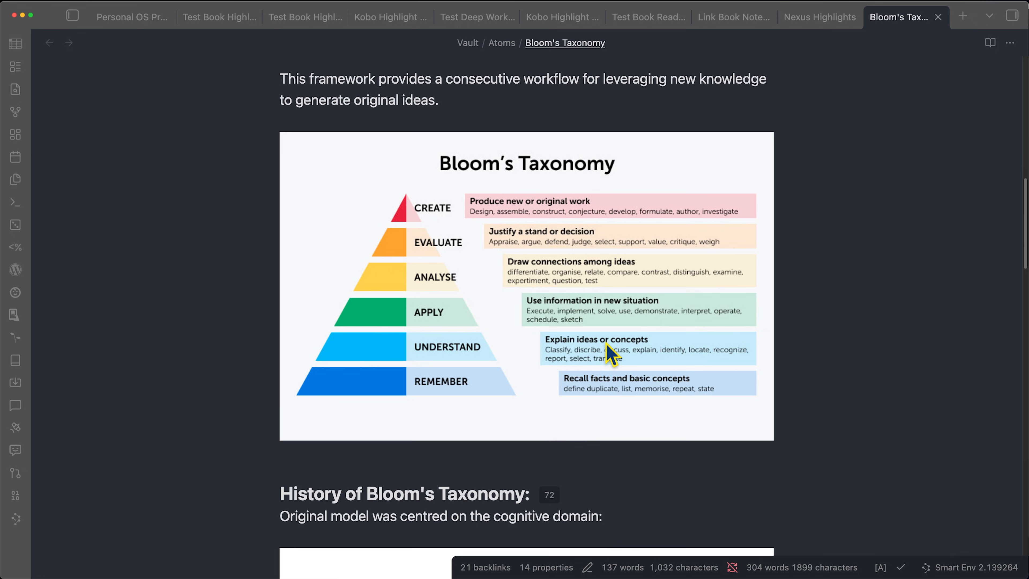
mouse_move(418, 354)
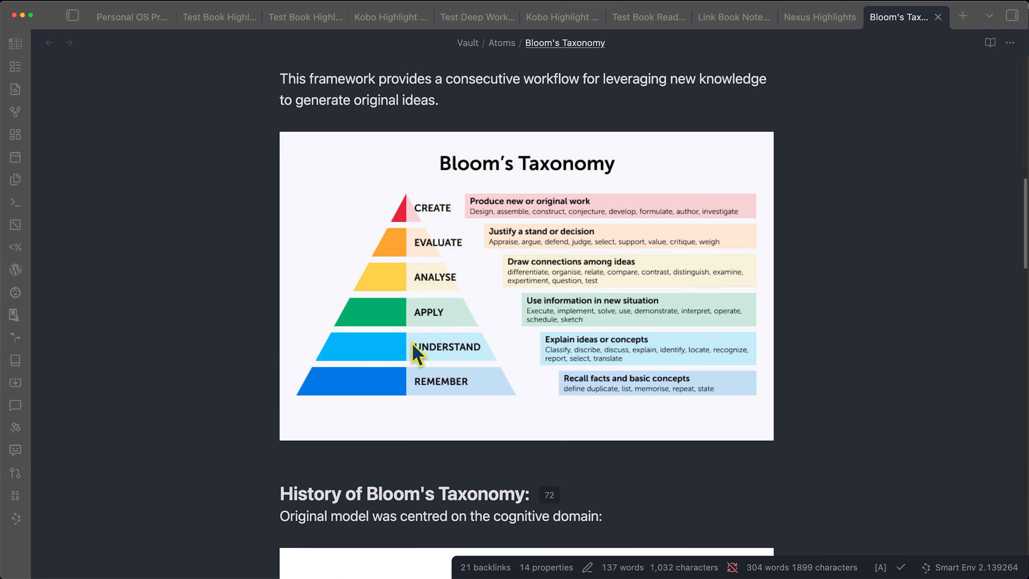
mouse_move(518, 325)
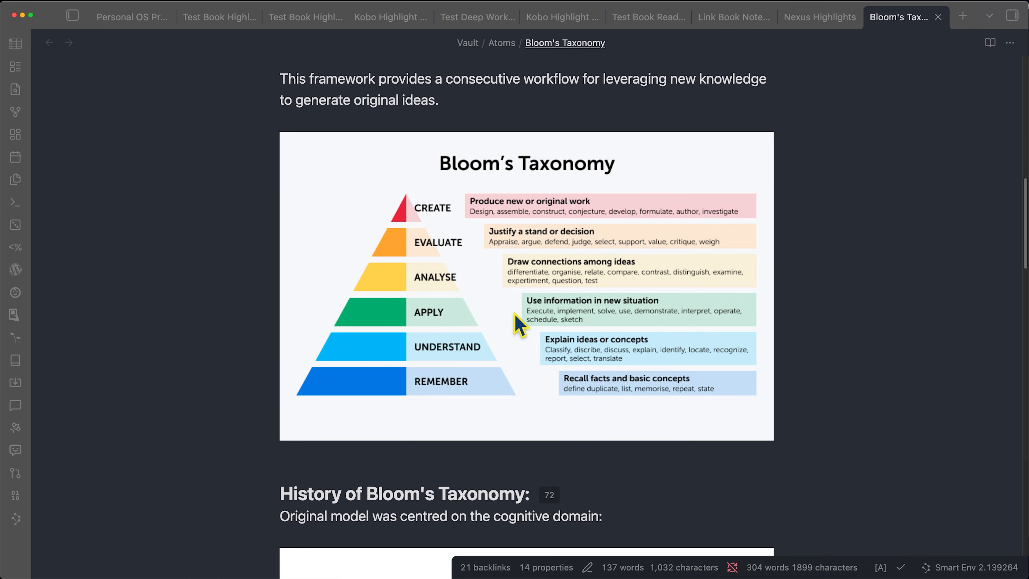
mouse_move(516, 324)
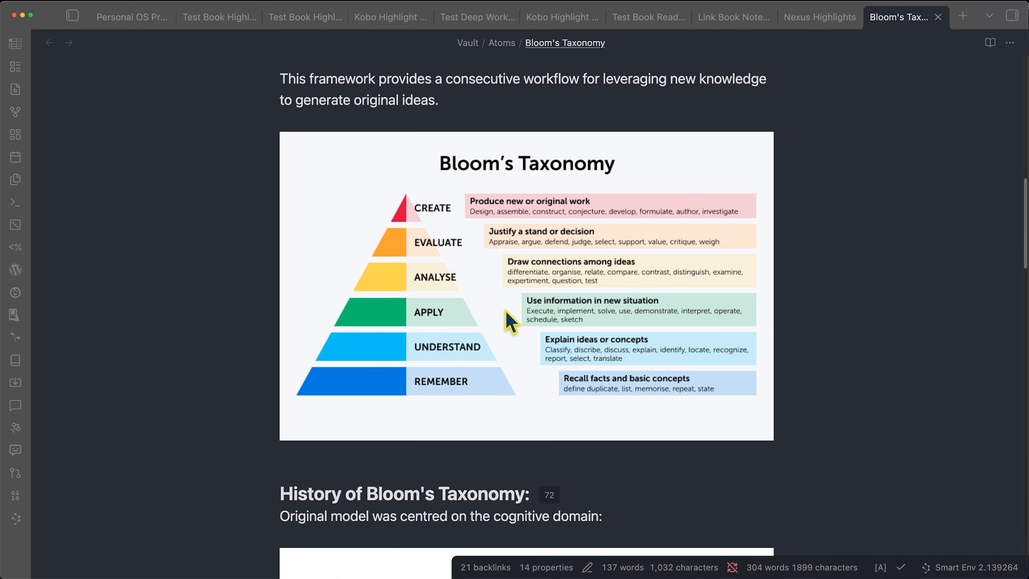
mouse_move(499, 350)
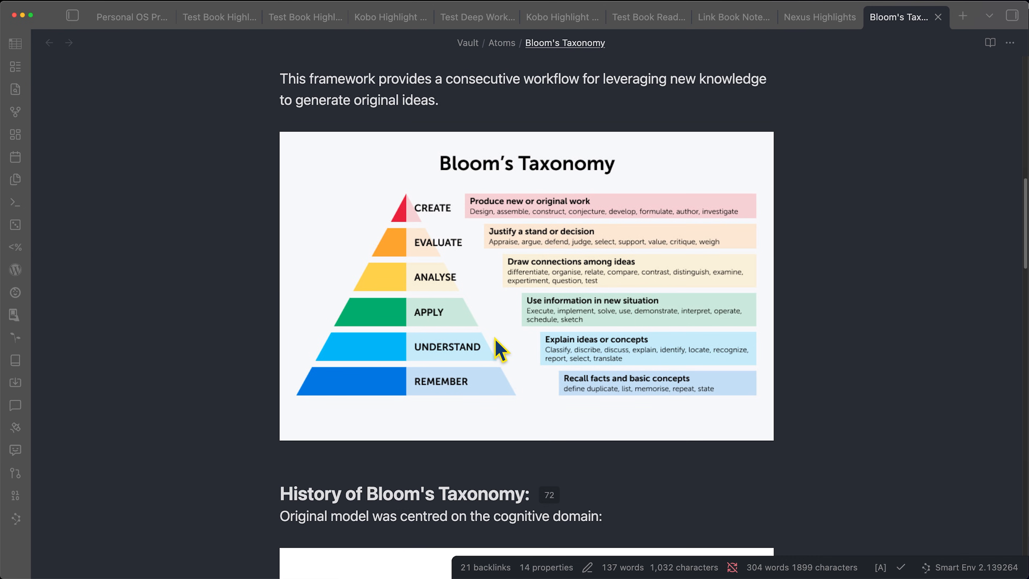
mouse_move(463, 344)
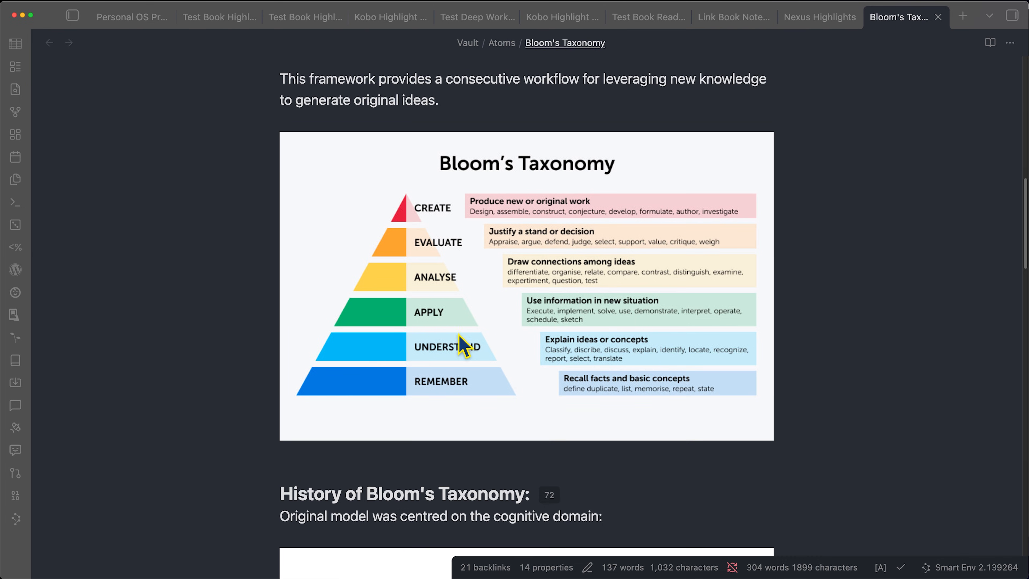
mouse_move(439, 317)
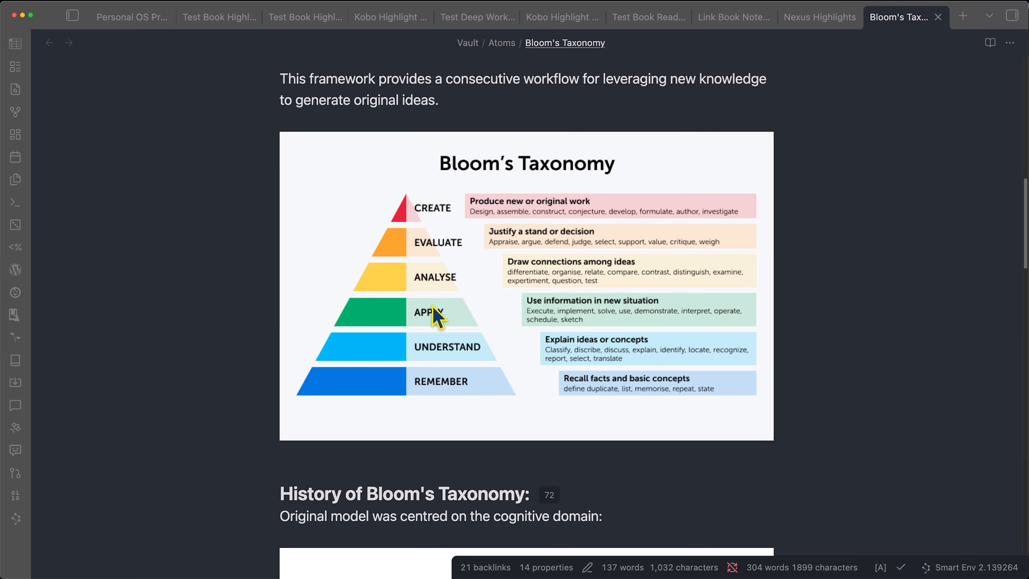
mouse_move(441, 331)
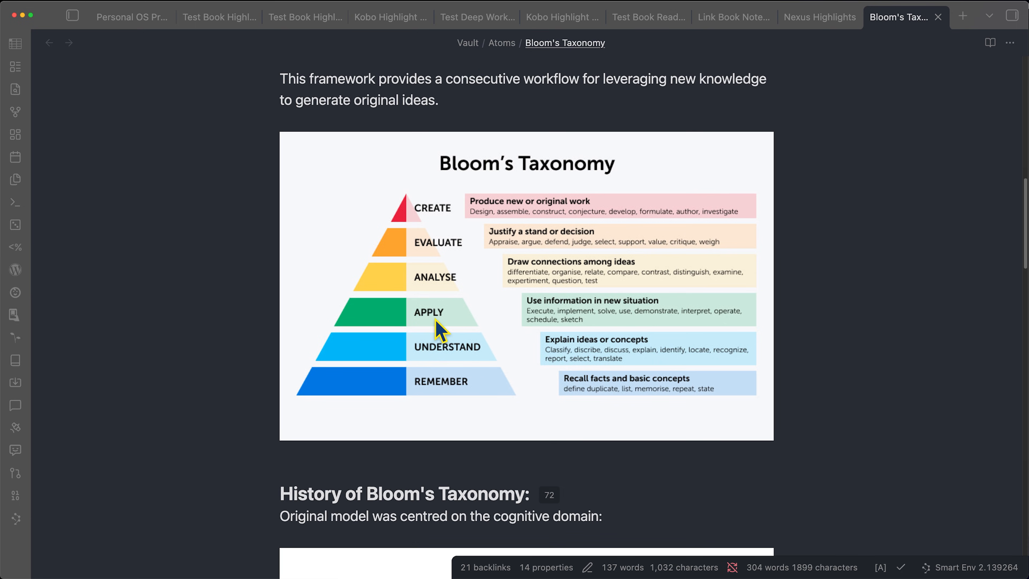
mouse_move(462, 334)
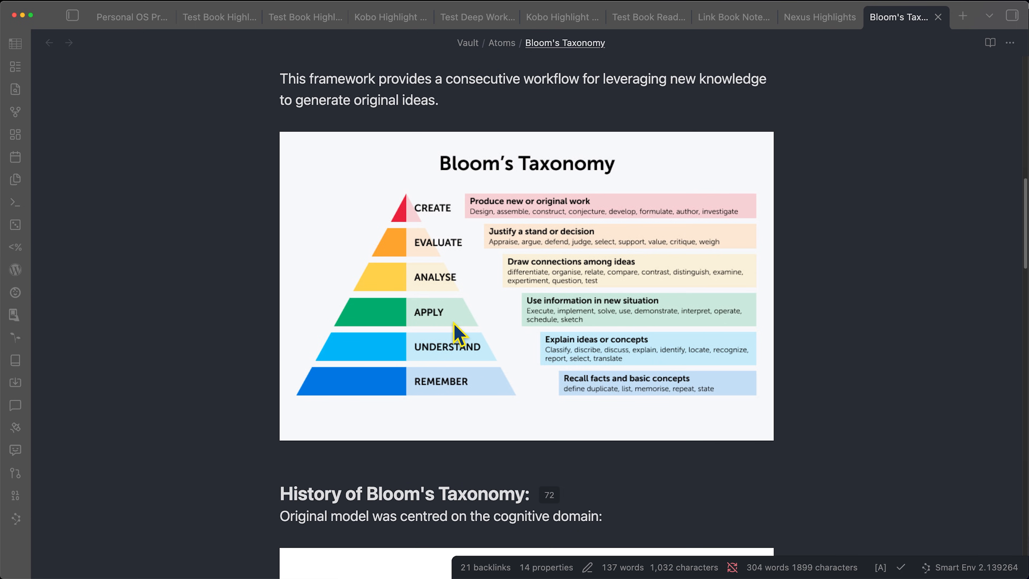
mouse_move(629, 272)
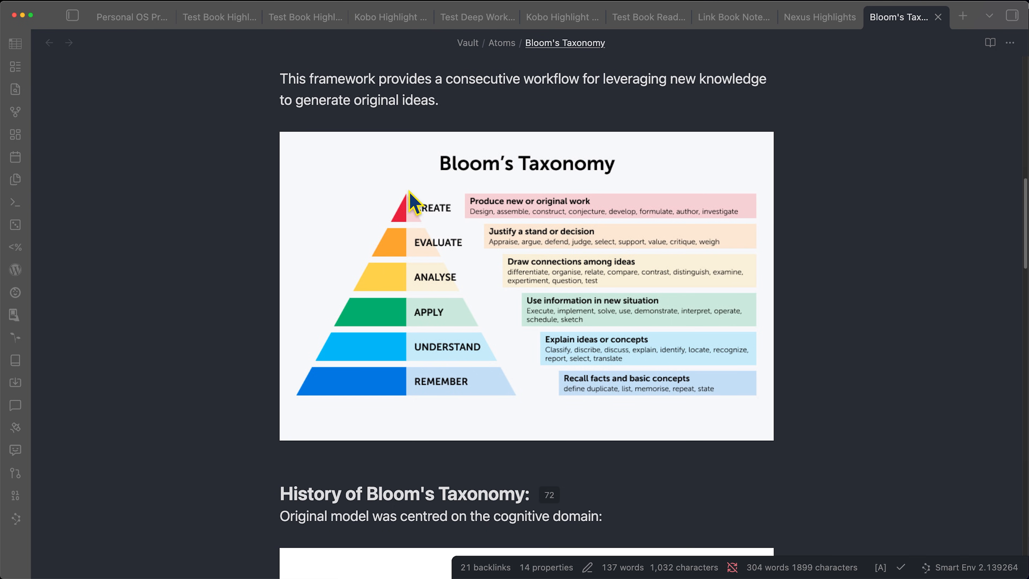
mouse_move(832, 124)
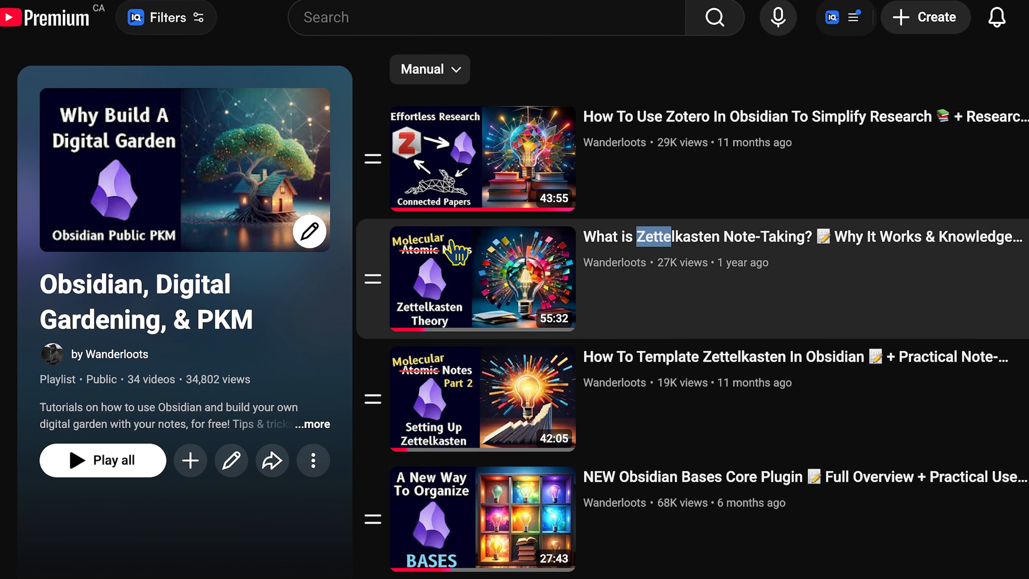
mouse_move(580, 258)
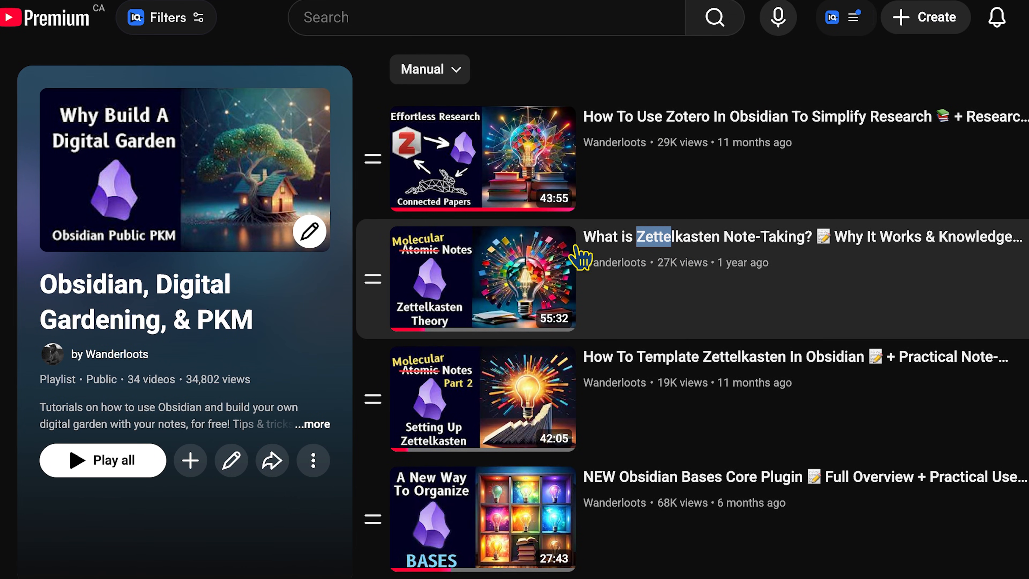